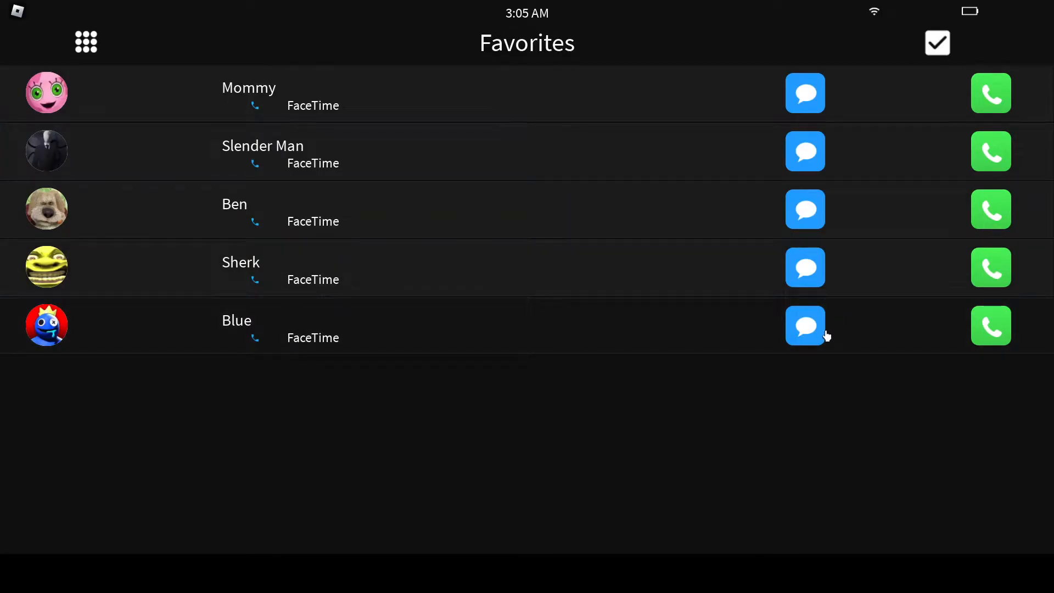
- Open Blue's chat from Favorites, send 'no you dont', and begin the next reply 'what'
left_click(804, 326)
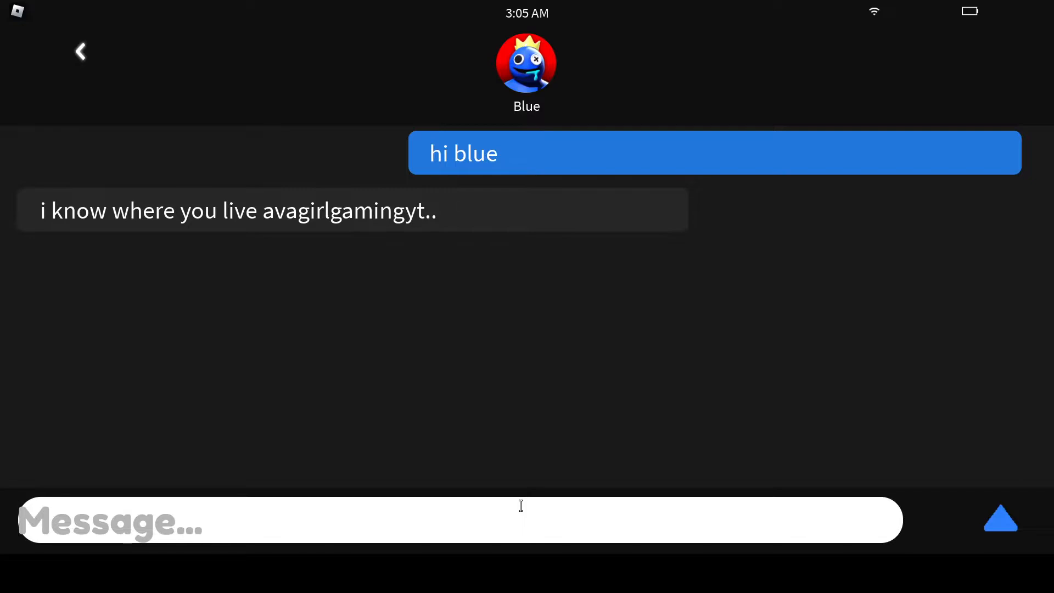
type("no")
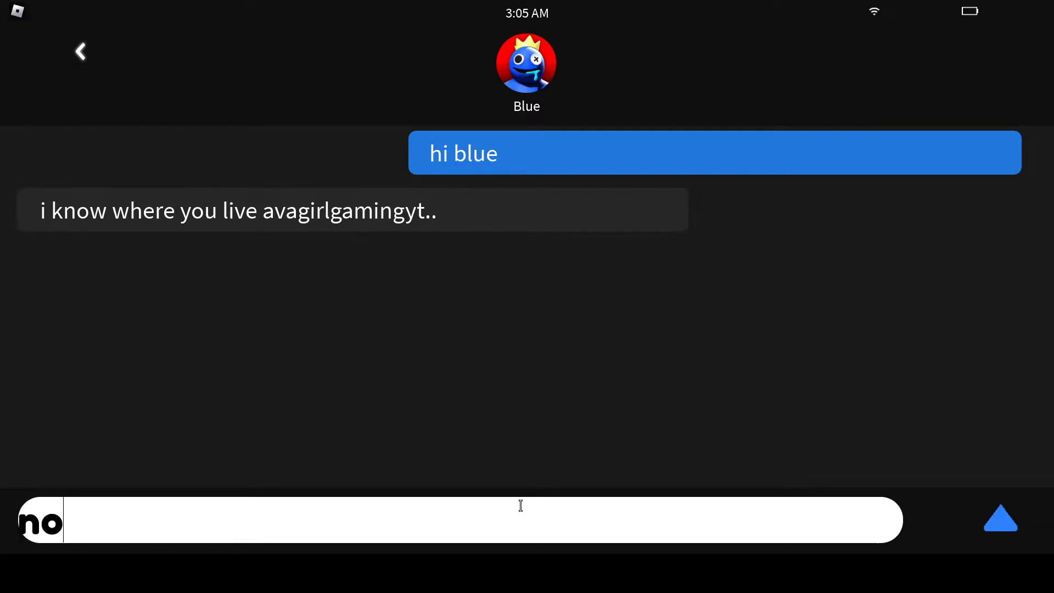
type("you di")
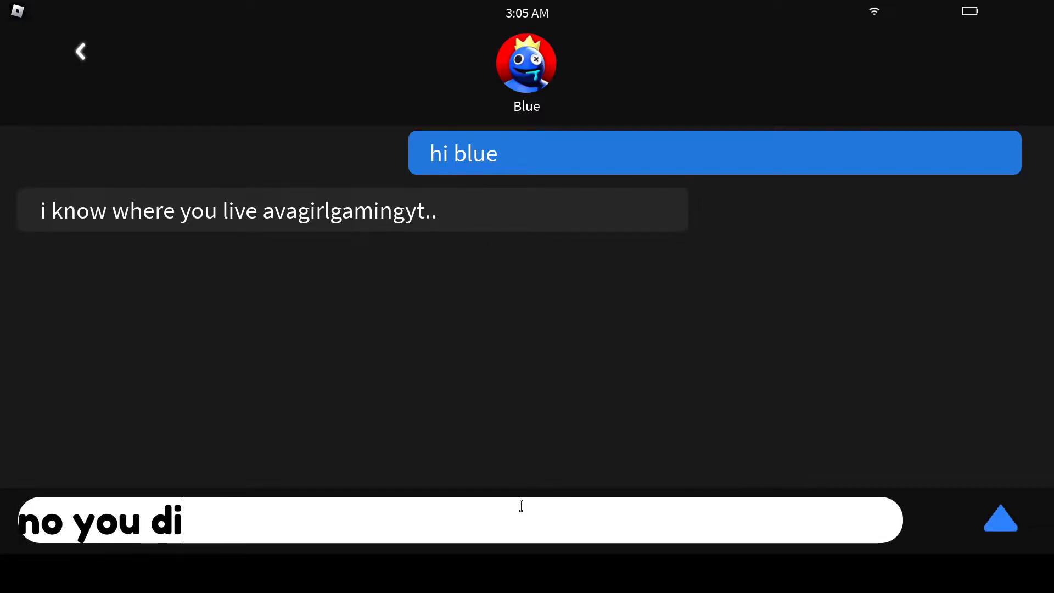
type("nt")
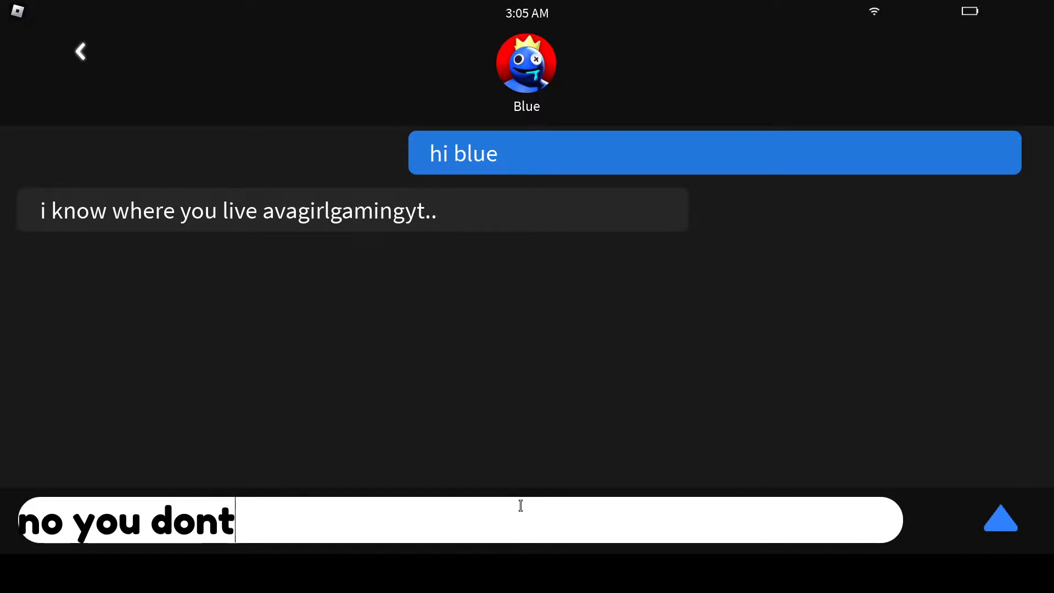
left_click(1001, 519)
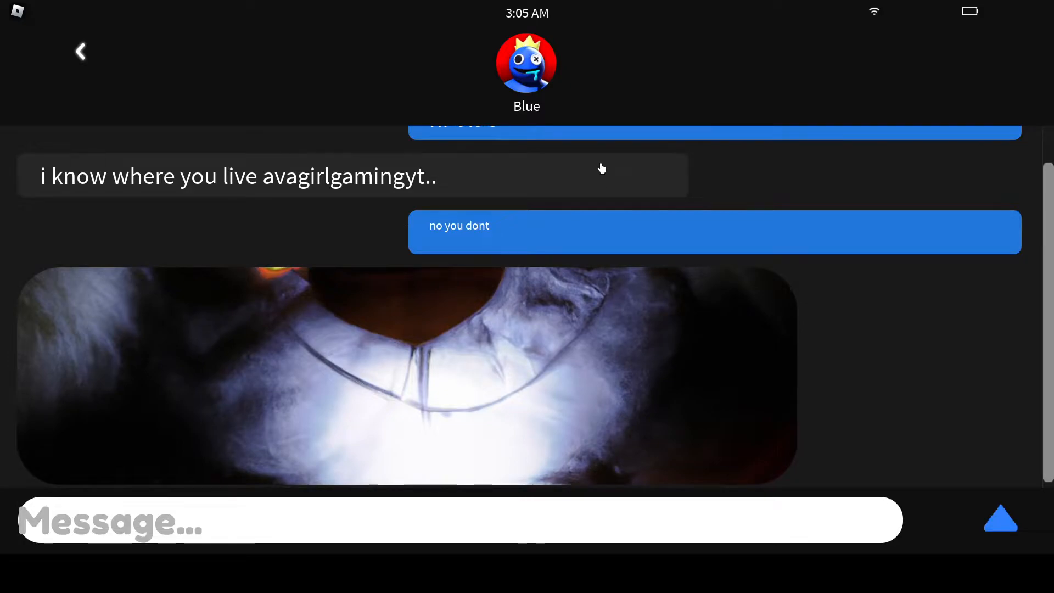
mouse_move(564, 330)
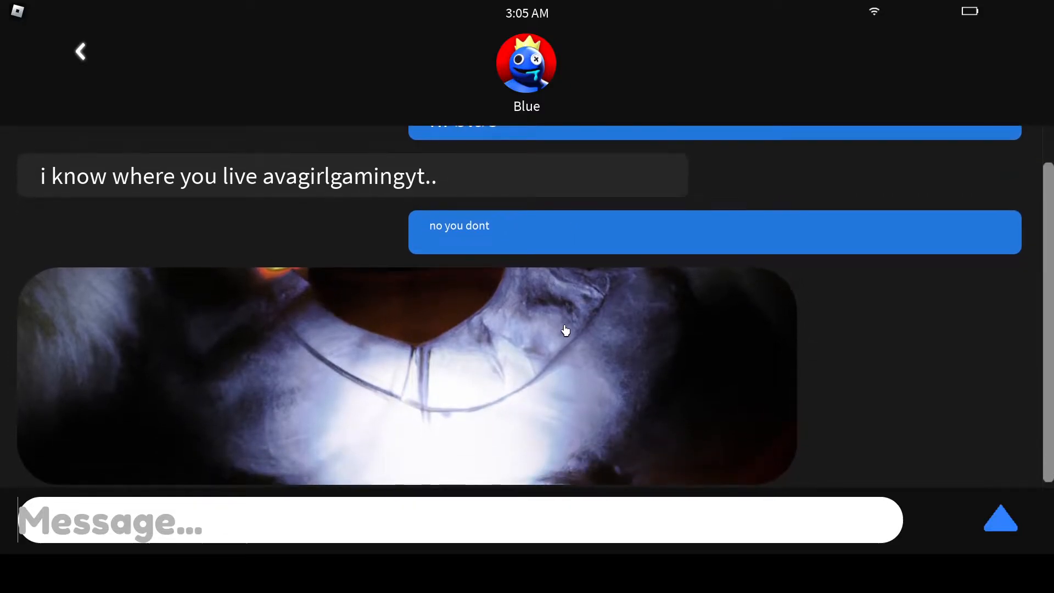
mouse_move(833, 339)
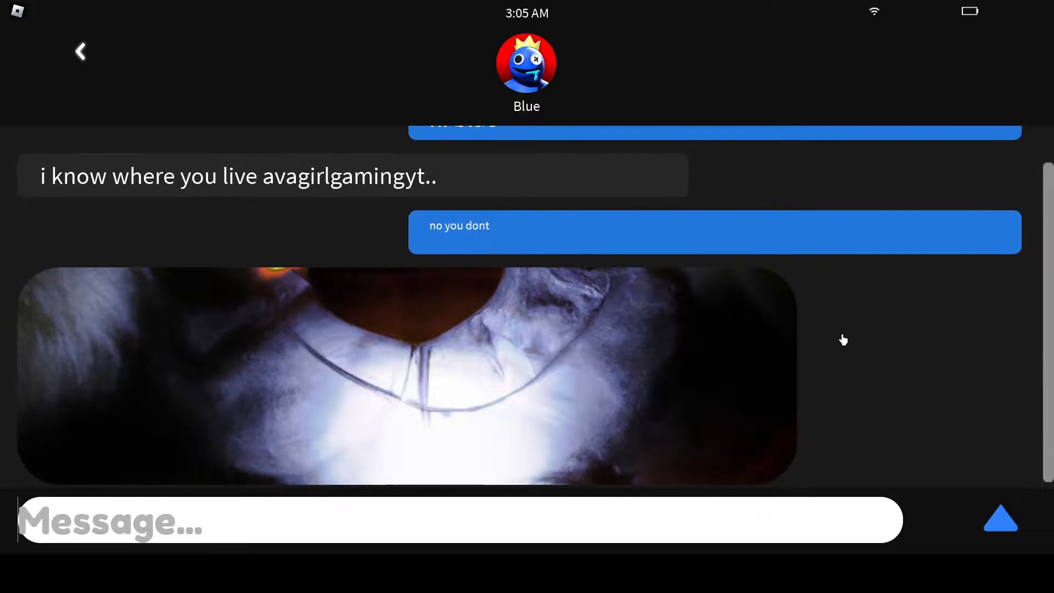
type("wh")
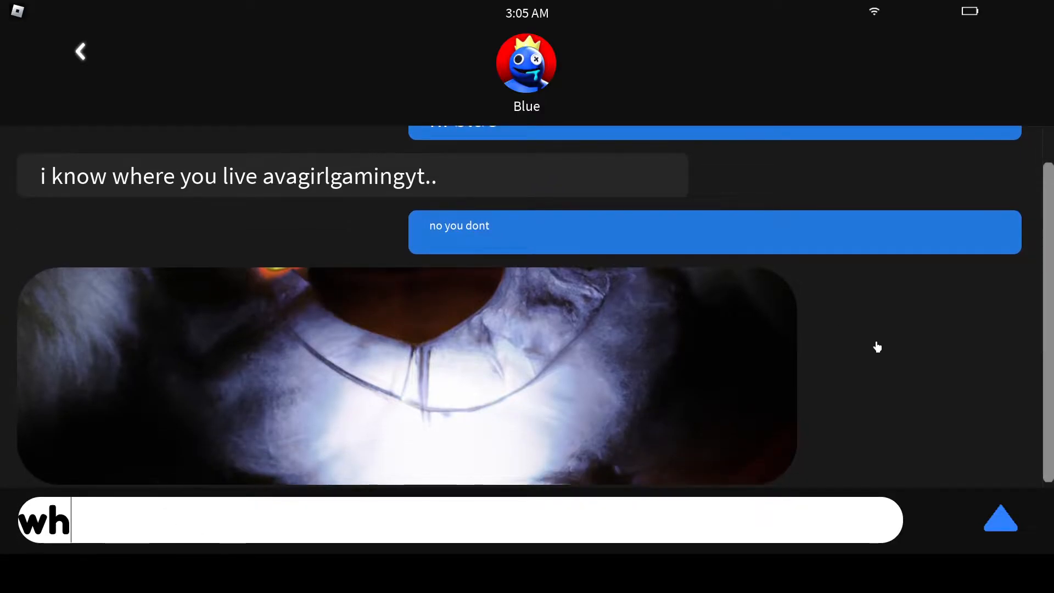
- Send Blue the replies 'what' and 'i would love to be friends!'
left_click(999, 518)
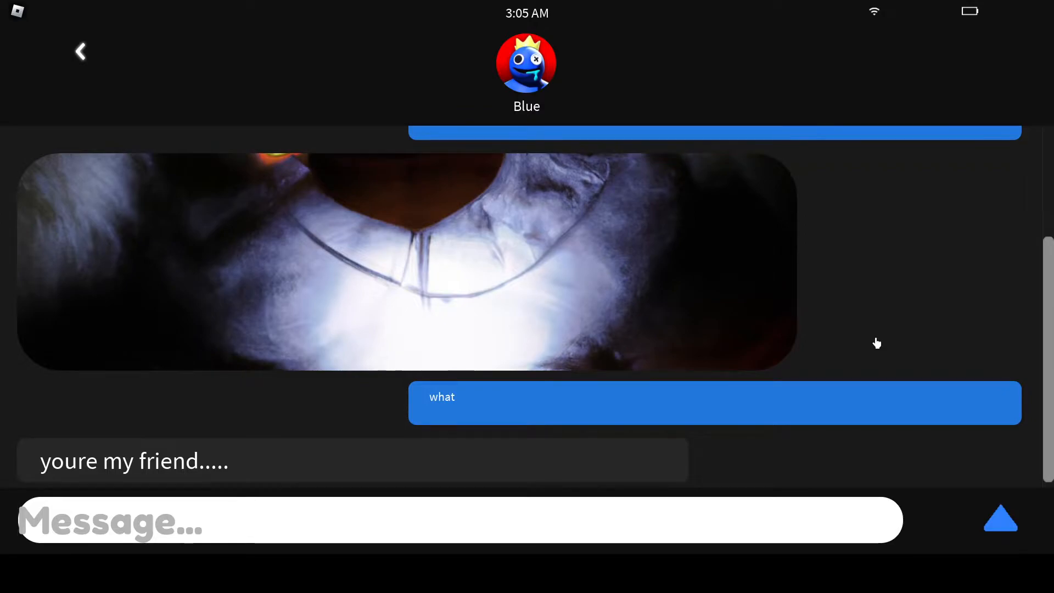
type("i woul")
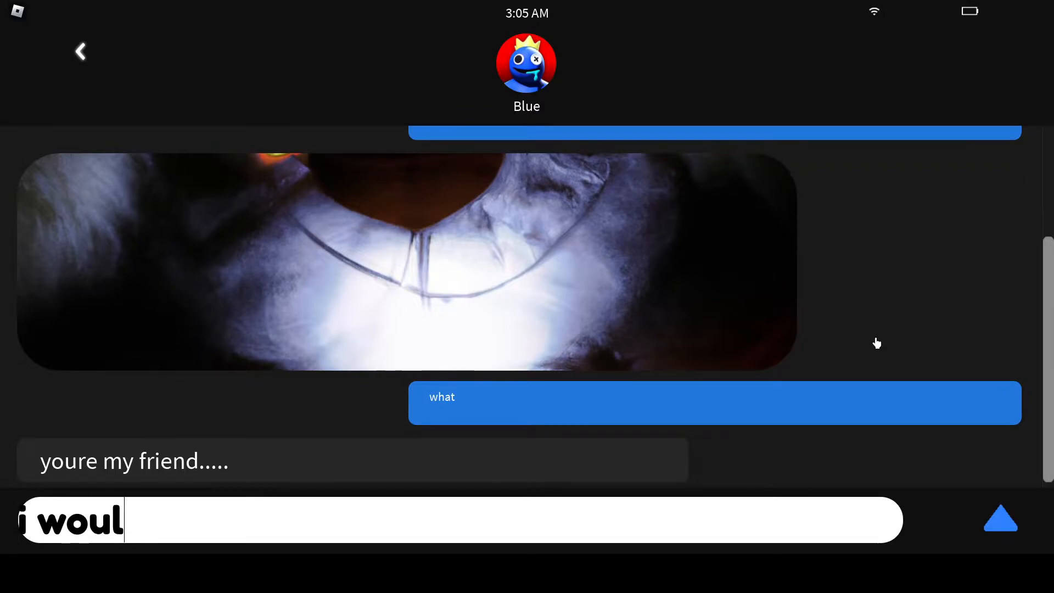
type("d love to")
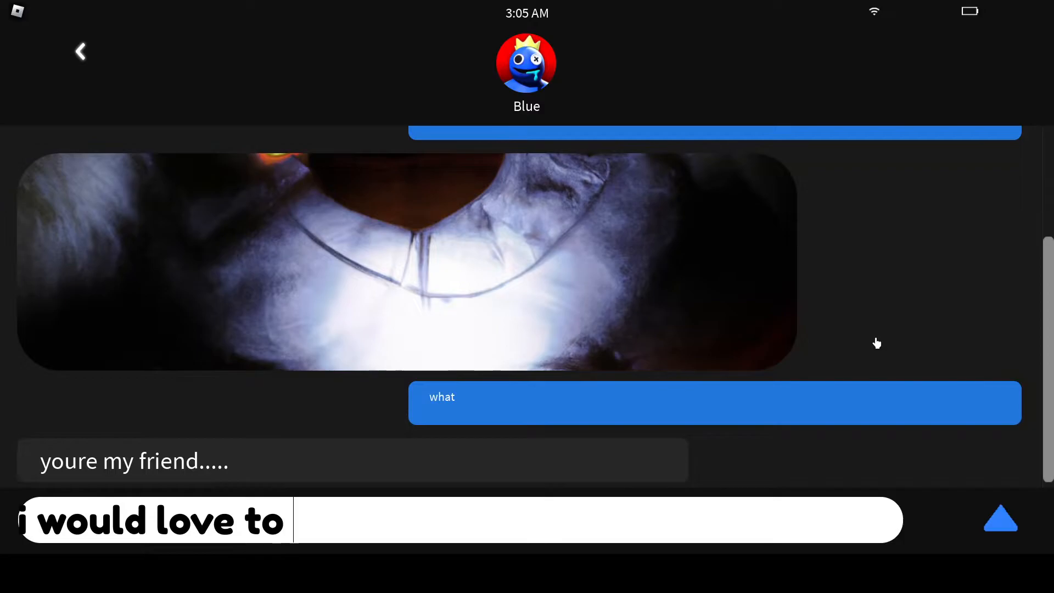
left_click(999, 519)
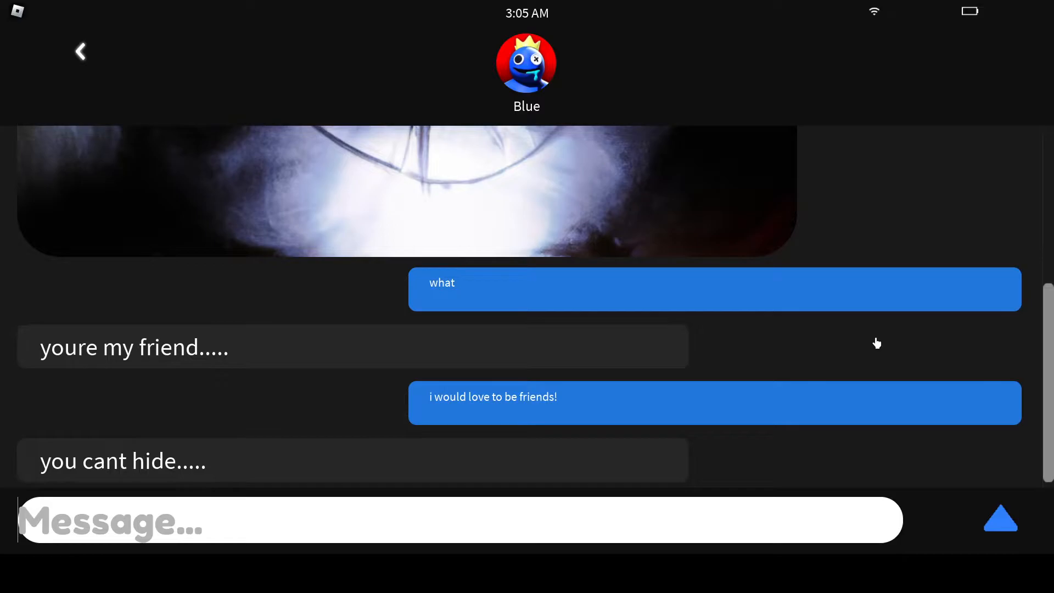
- Send 'hide what?' and 'im not', then lower the game Volume in Settings
type("hide w")
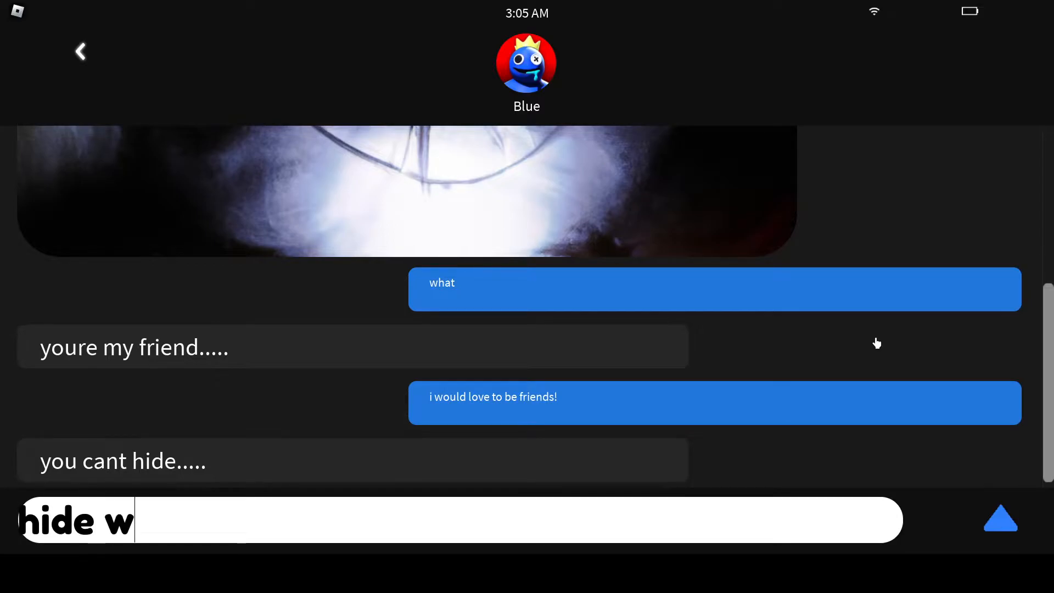
left_click(999, 518)
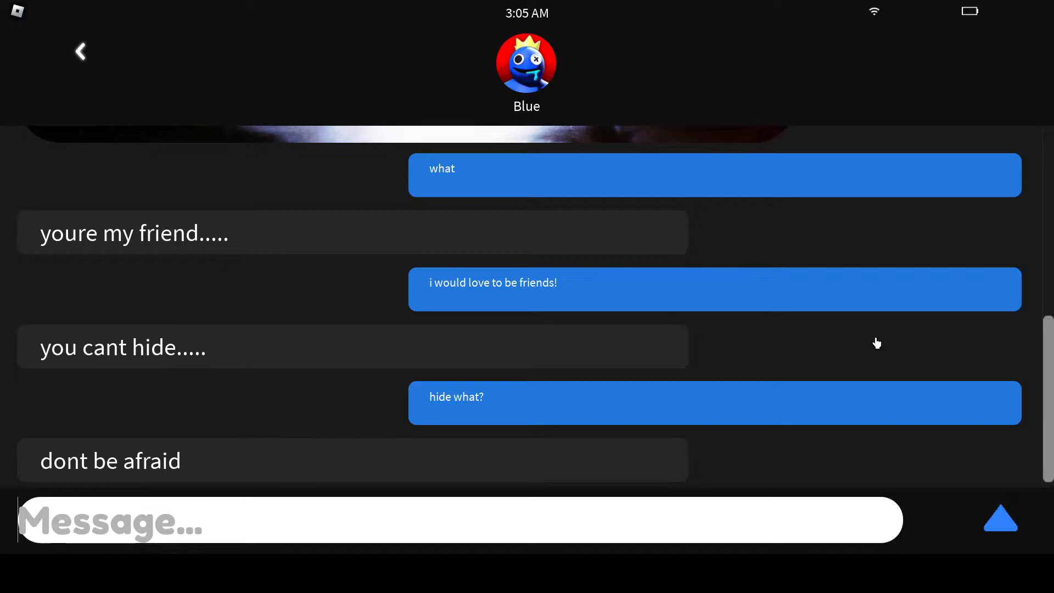
type("im")
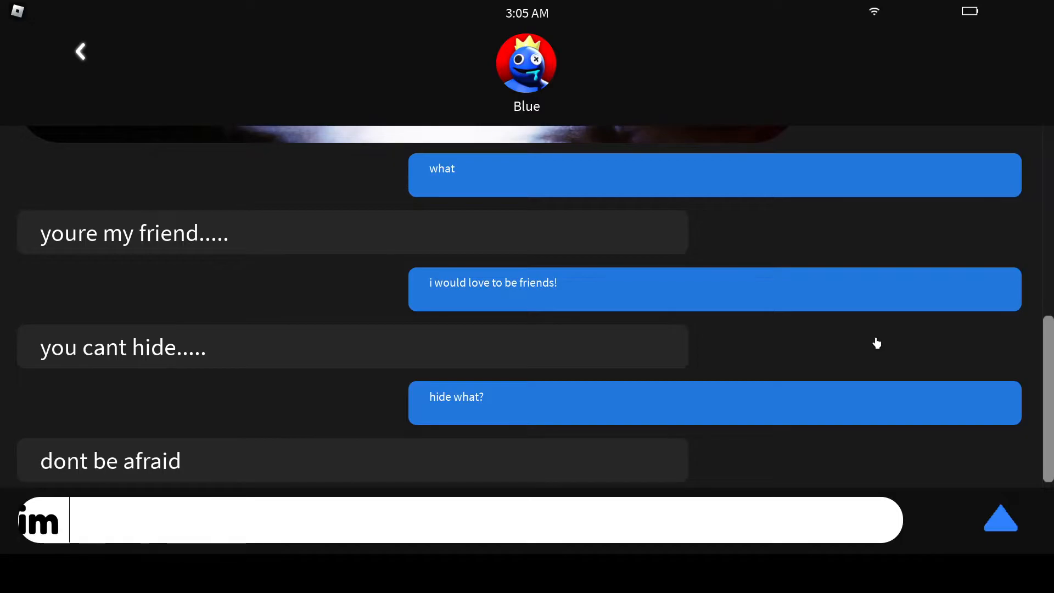
left_click(999, 518)
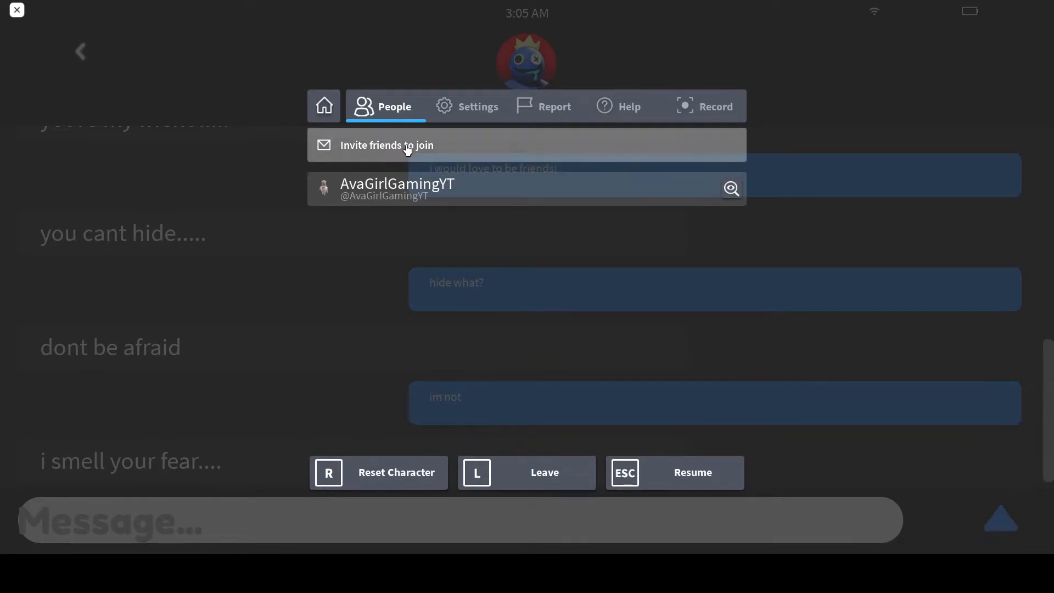
left_click(479, 106)
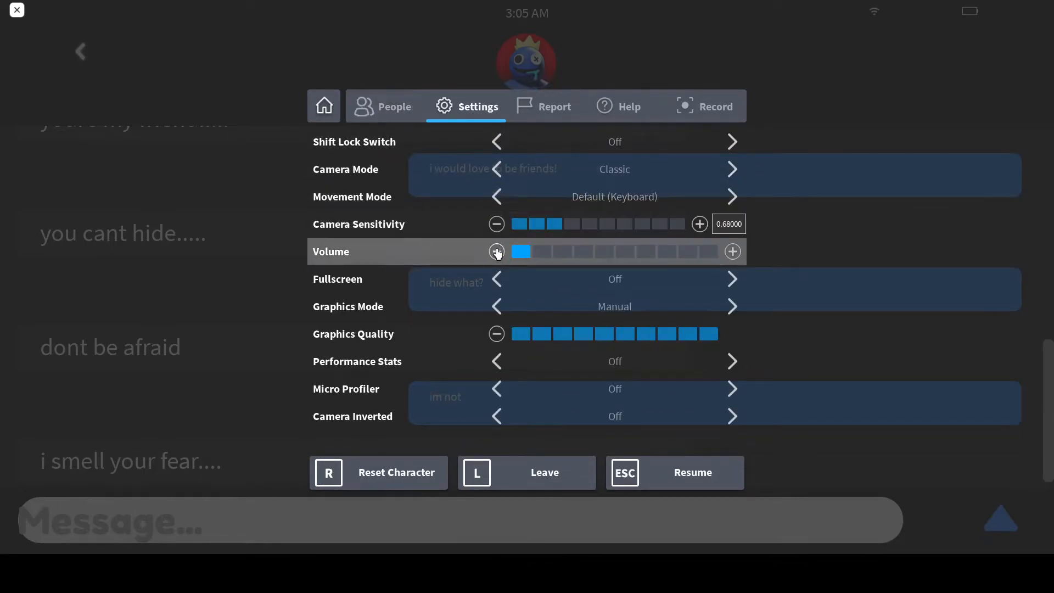
left_click(673, 472)
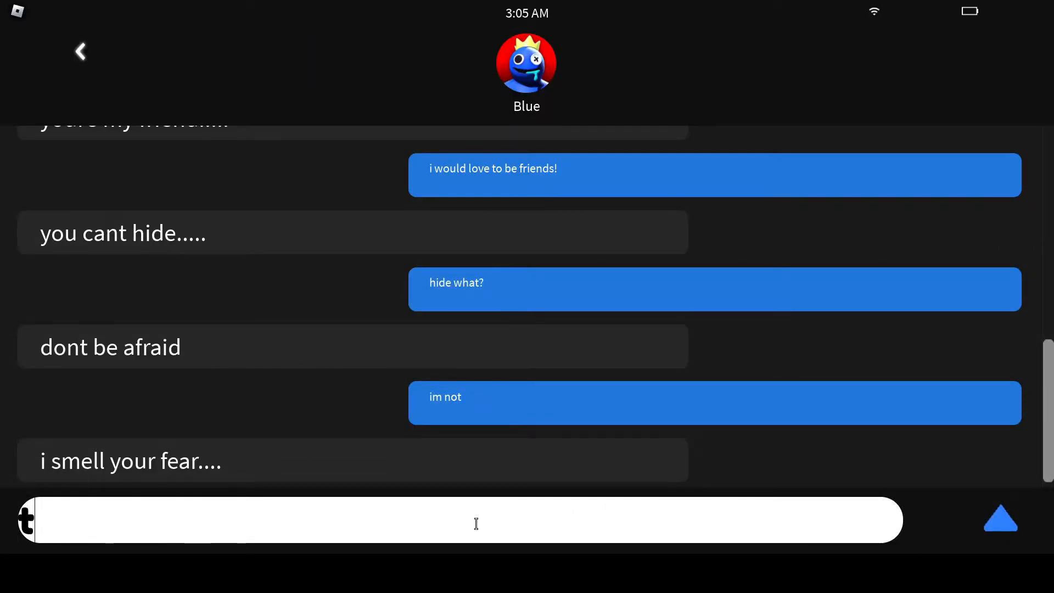
- Send Blue the reply 'then your just smelling my dog'
type("then your j")
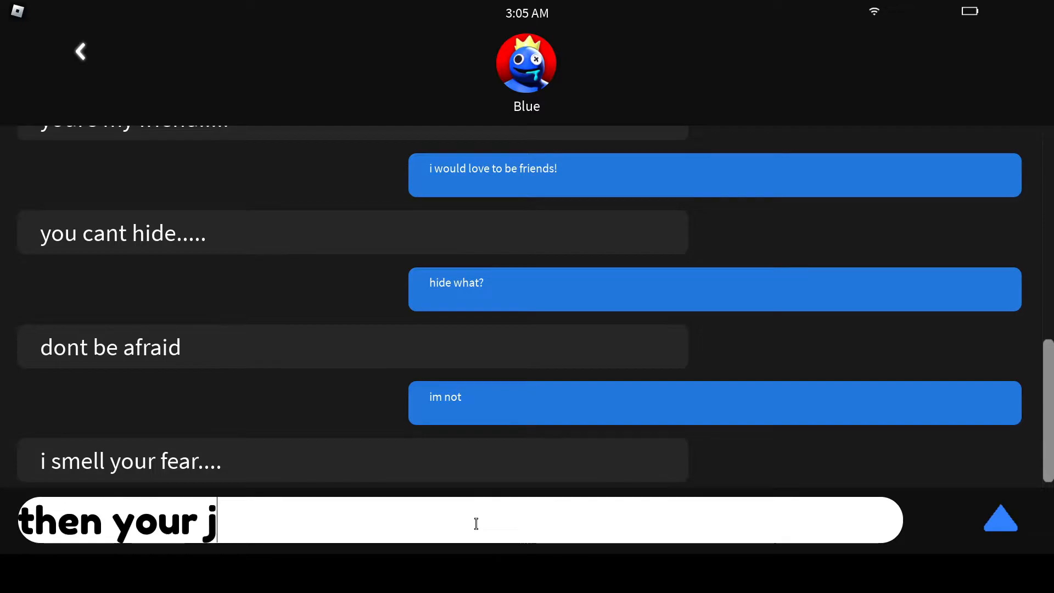
type("ust s,")
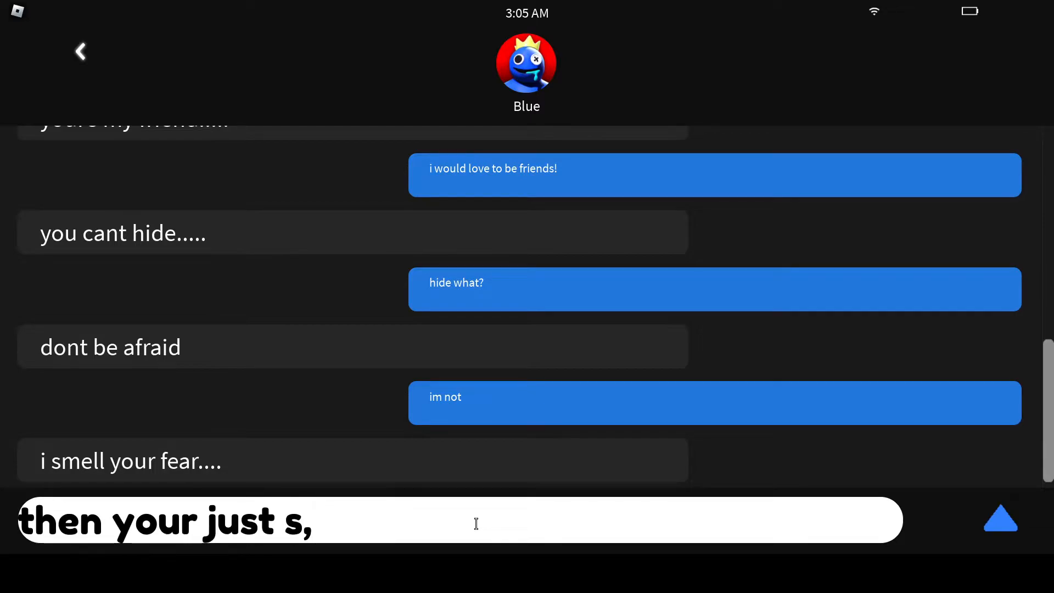
type("melling")
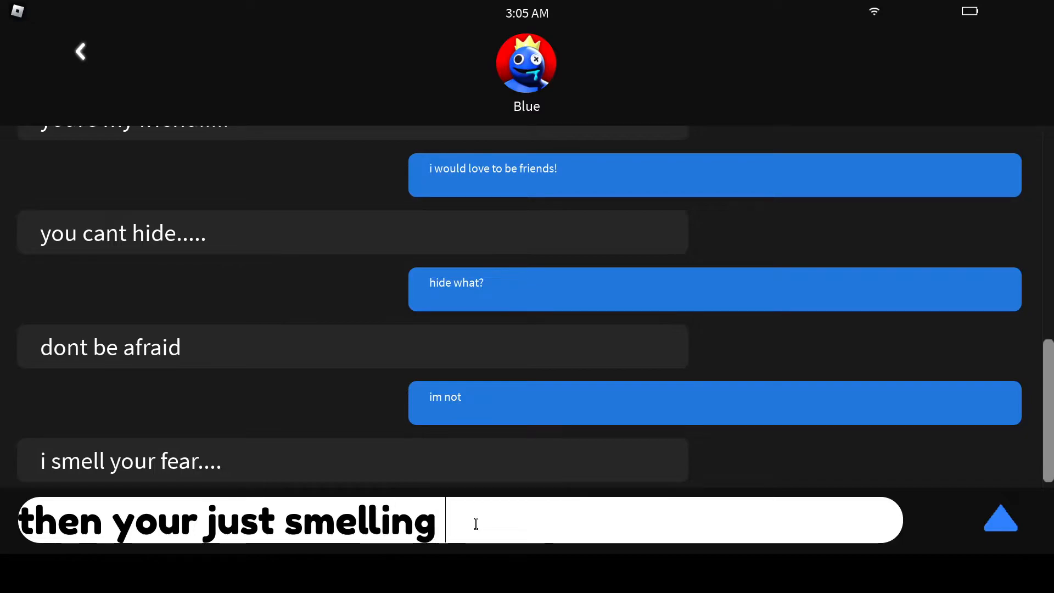
type("my doh")
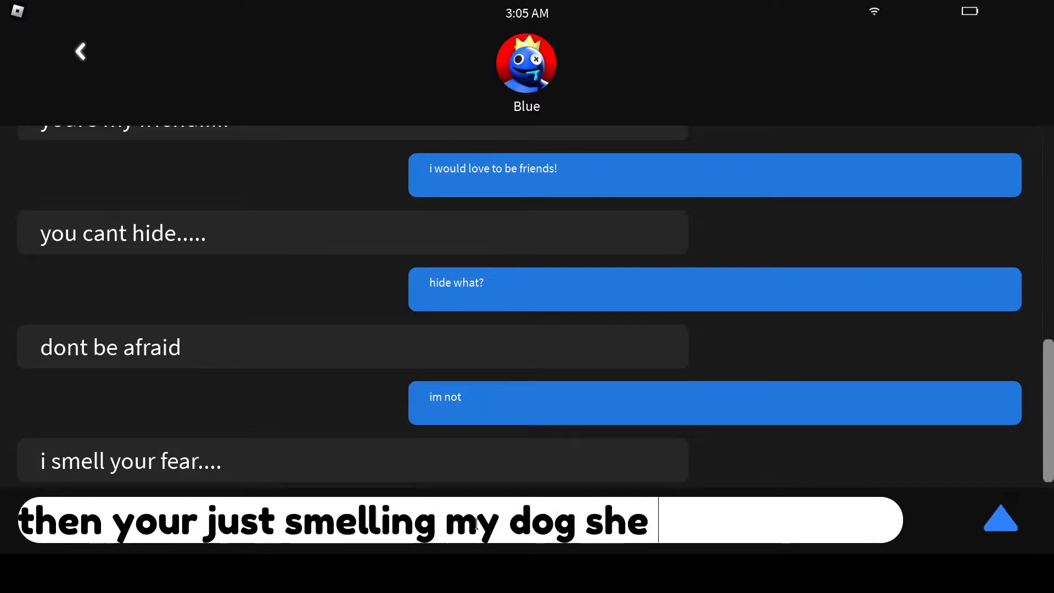
left_click(1000, 518)
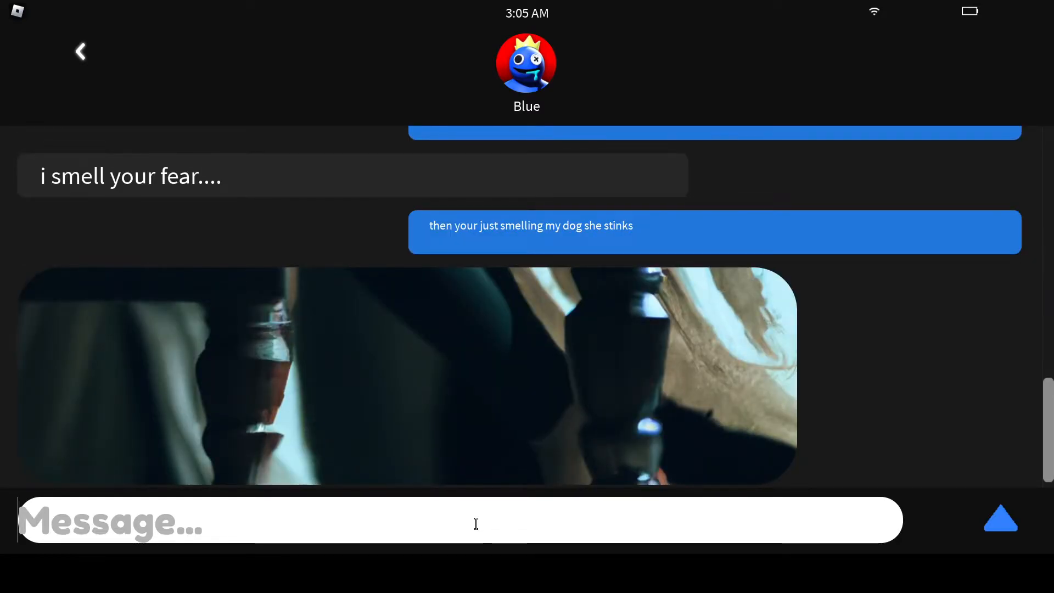
- Send the replies 'lol thats not my house', 'shut up' and 'blah blah'
type("lol th")
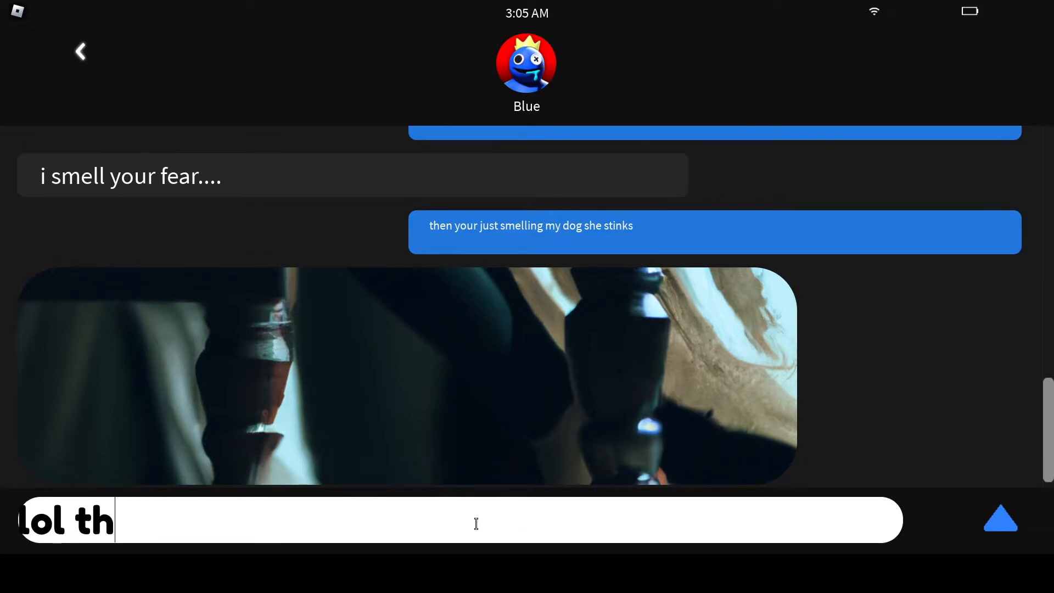
type("ats not m")
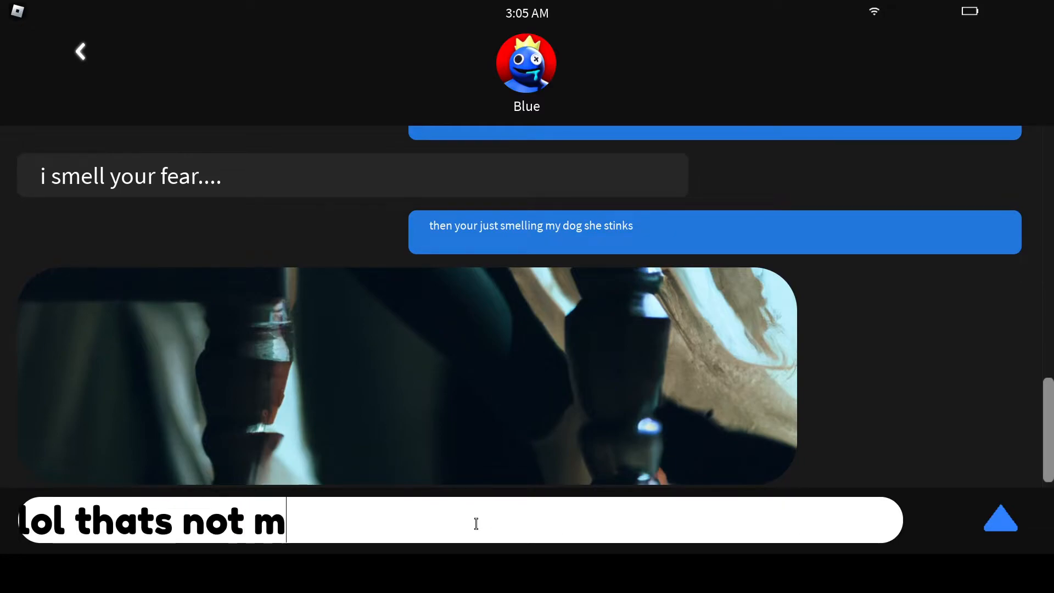
left_click(999, 519)
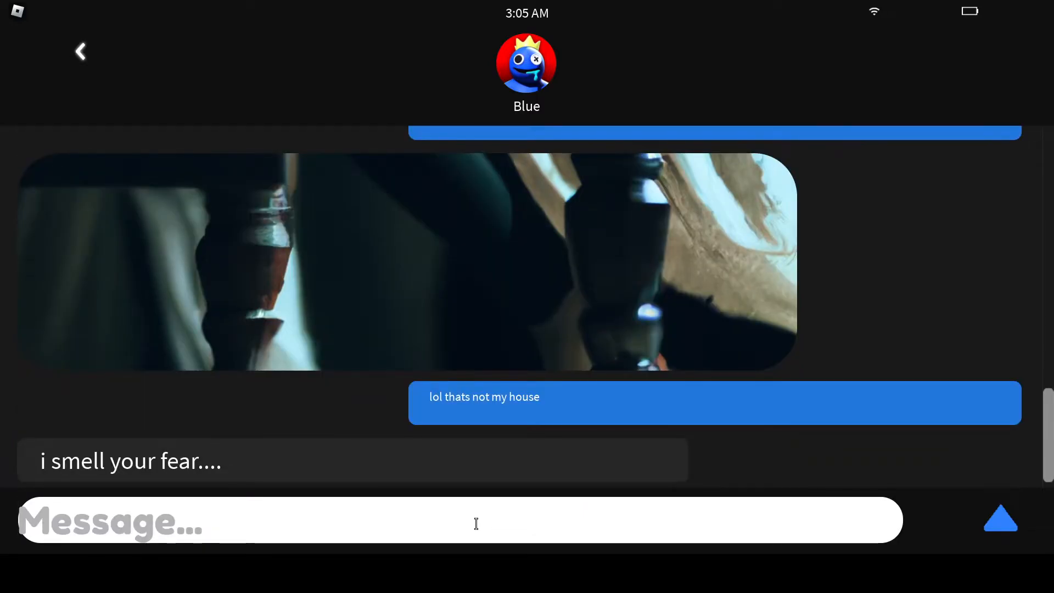
type("shu")
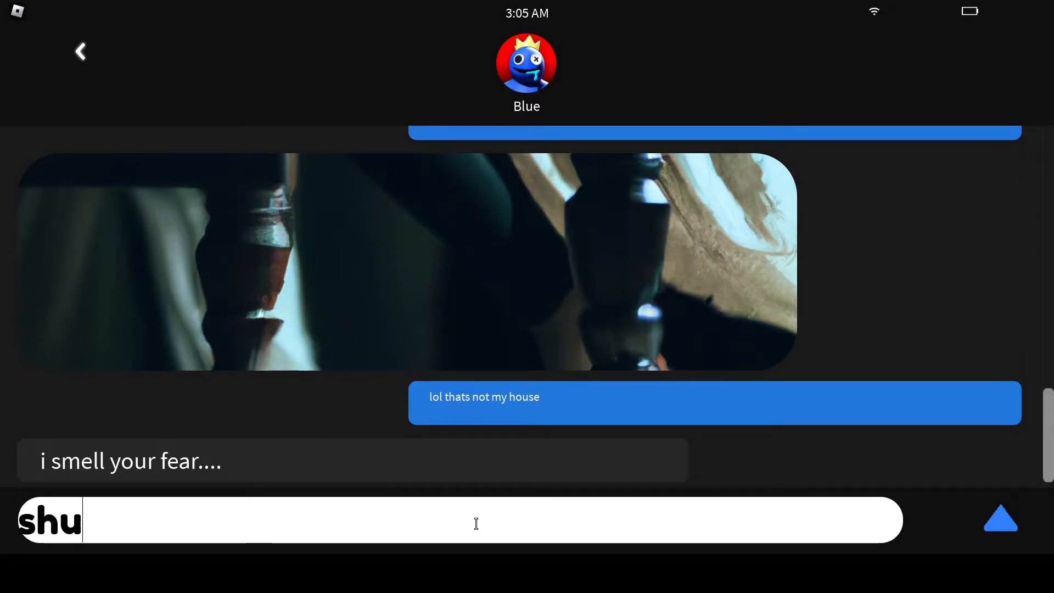
left_click(999, 518)
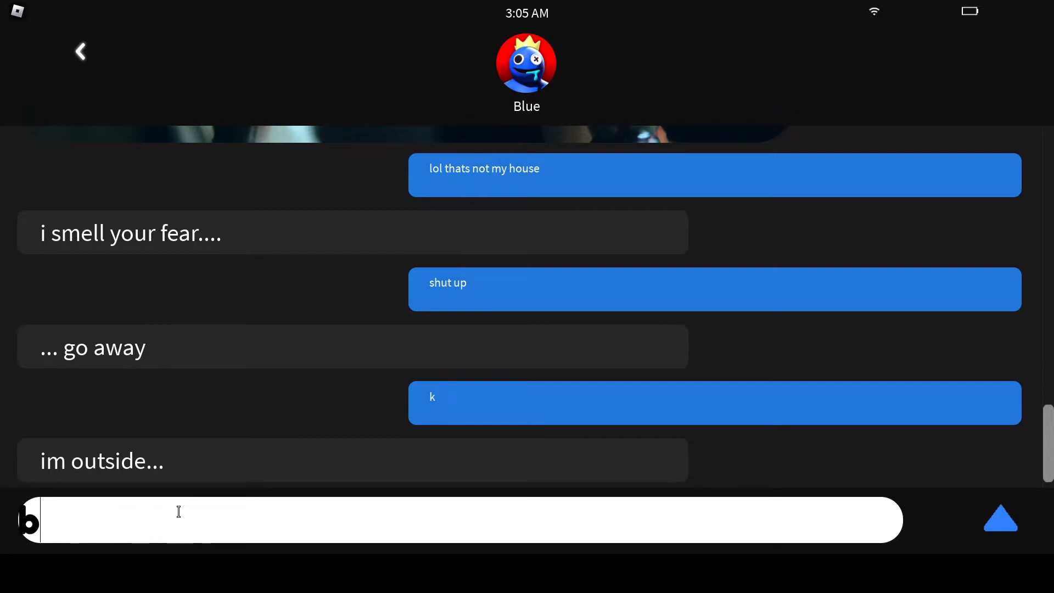
type("blah blah")
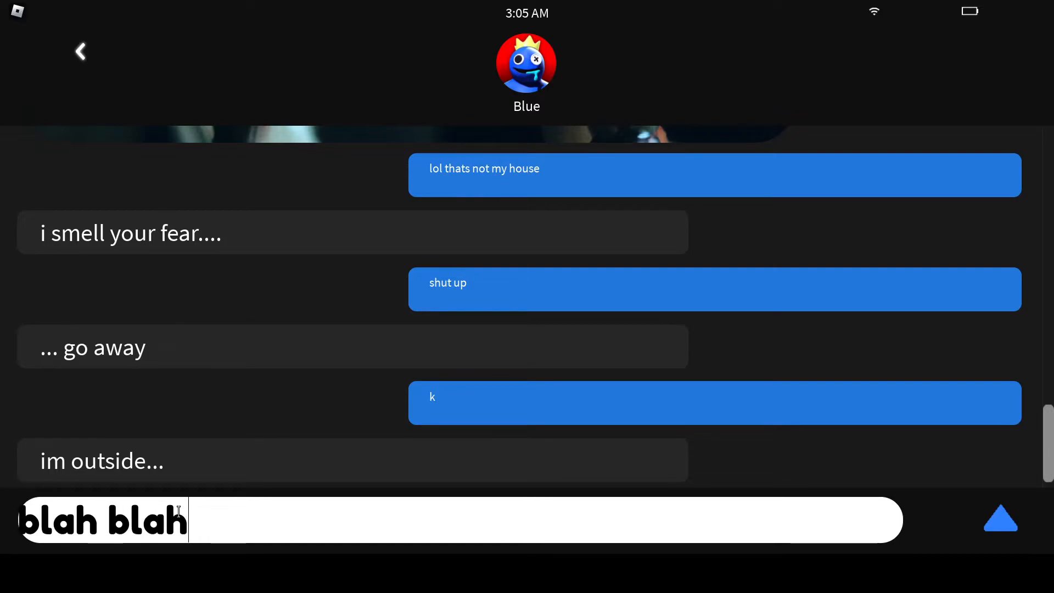
left_click(1000, 518)
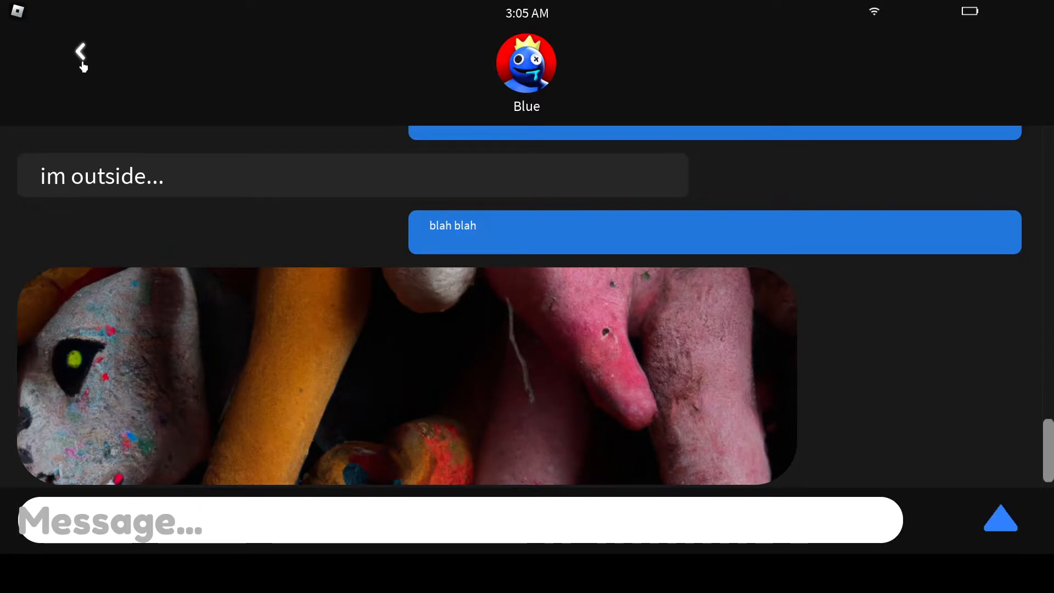
- Return to Favorites and try messaging Mommy and Ben, dismissing each Robux purchase prompt
left_click(80, 53)
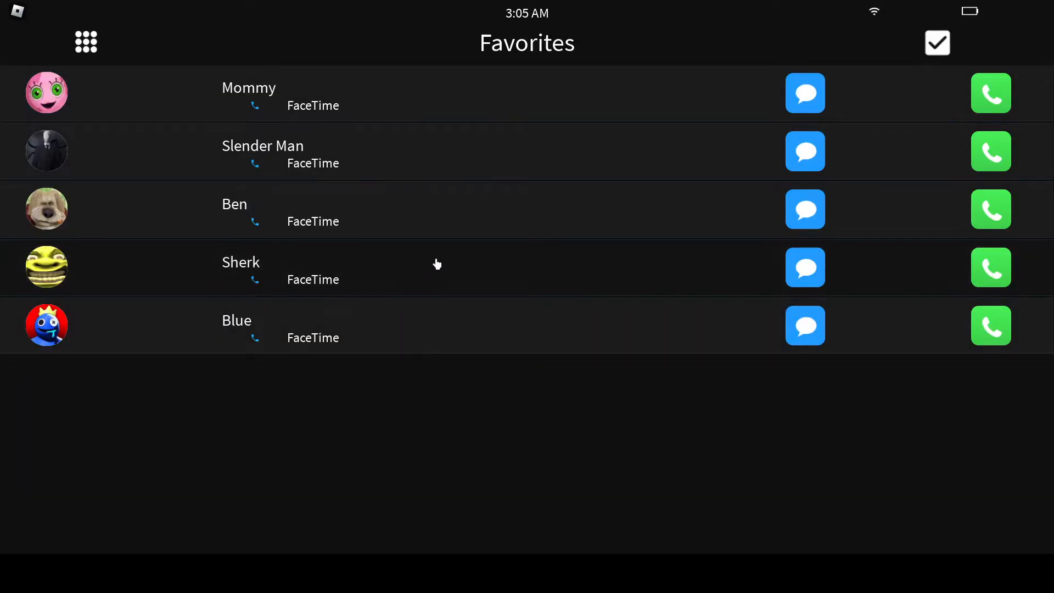
mouse_move(805, 268)
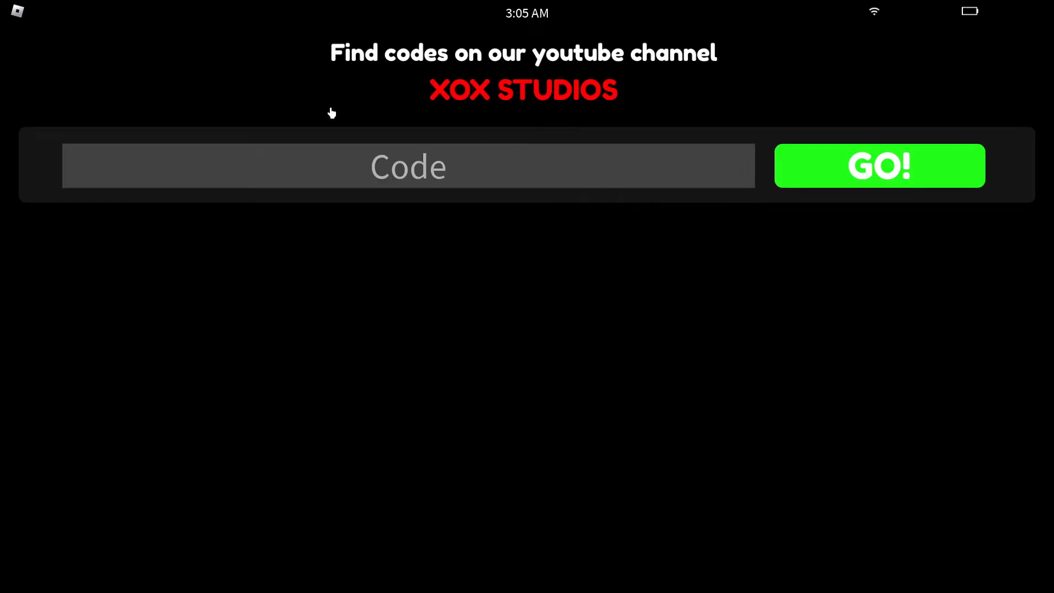
mouse_move(908, 185)
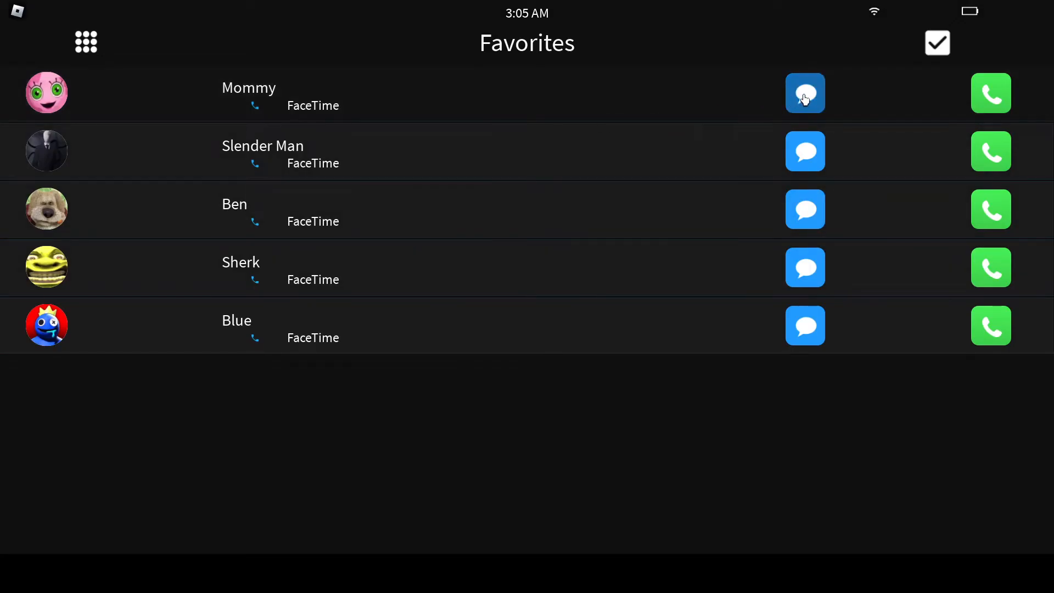
left_click(805, 92)
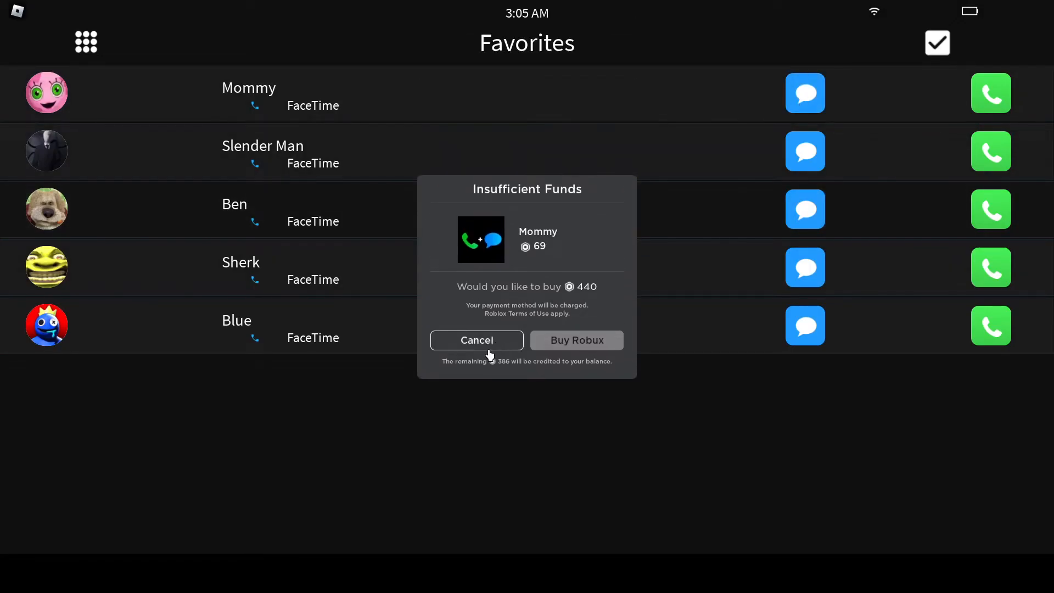
left_click(476, 339)
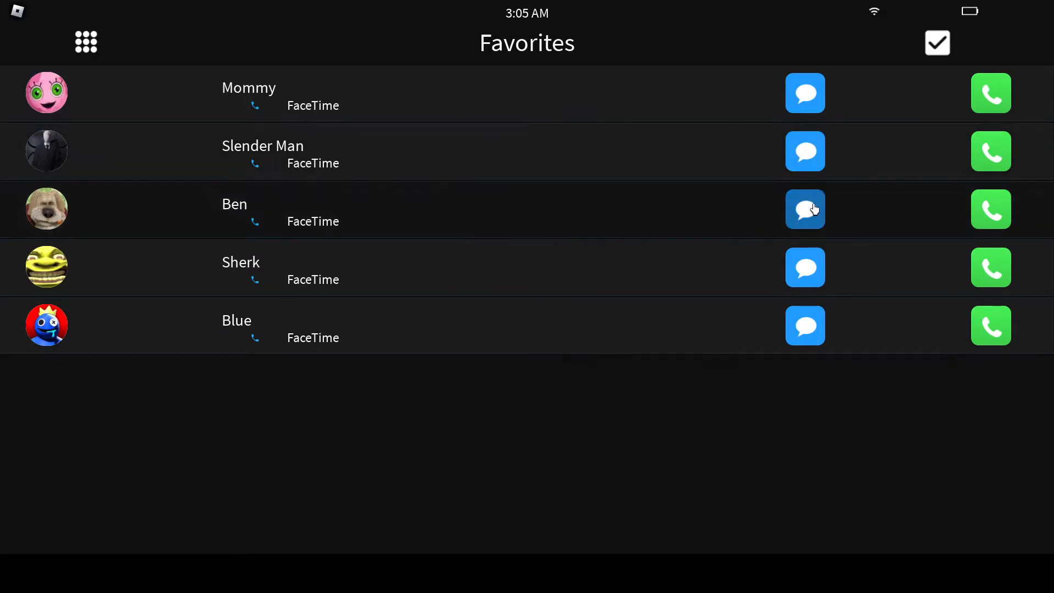
left_click(805, 209)
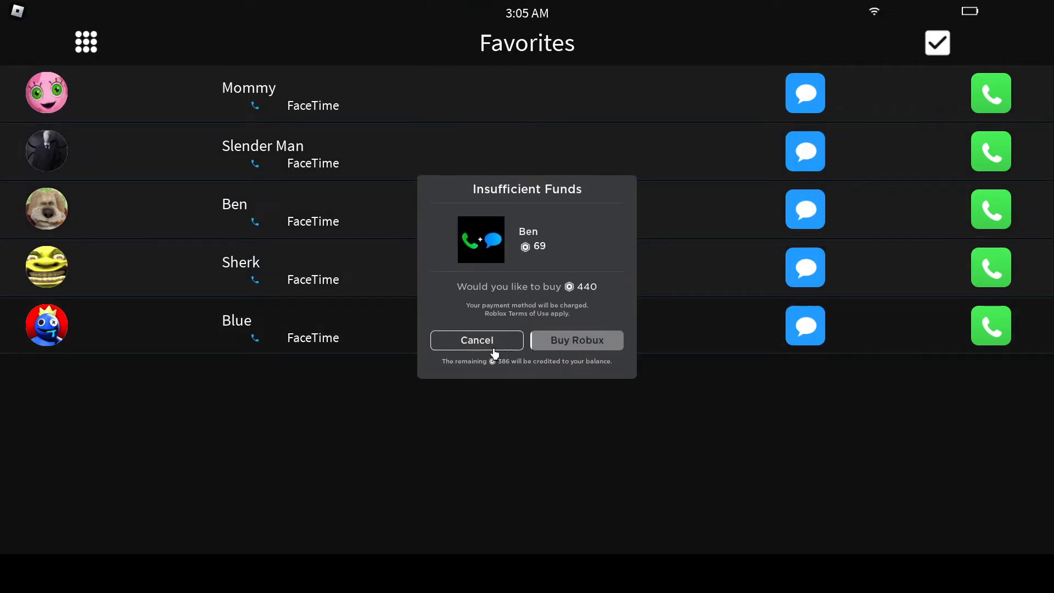
left_click(475, 339)
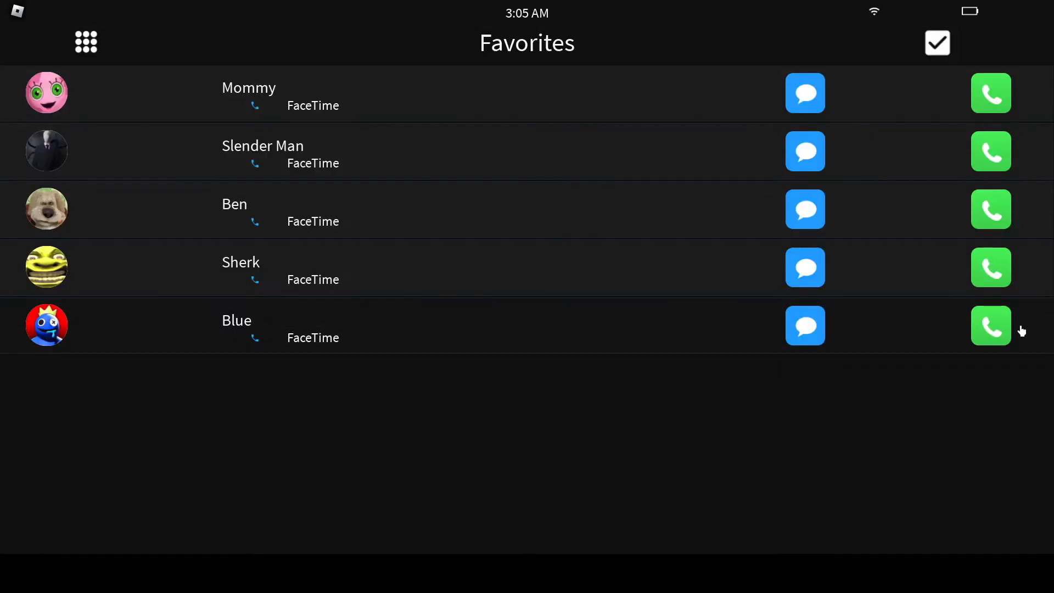
- FaceTime call Blue, hang up, and reopen Blue's chat
left_click(990, 327)
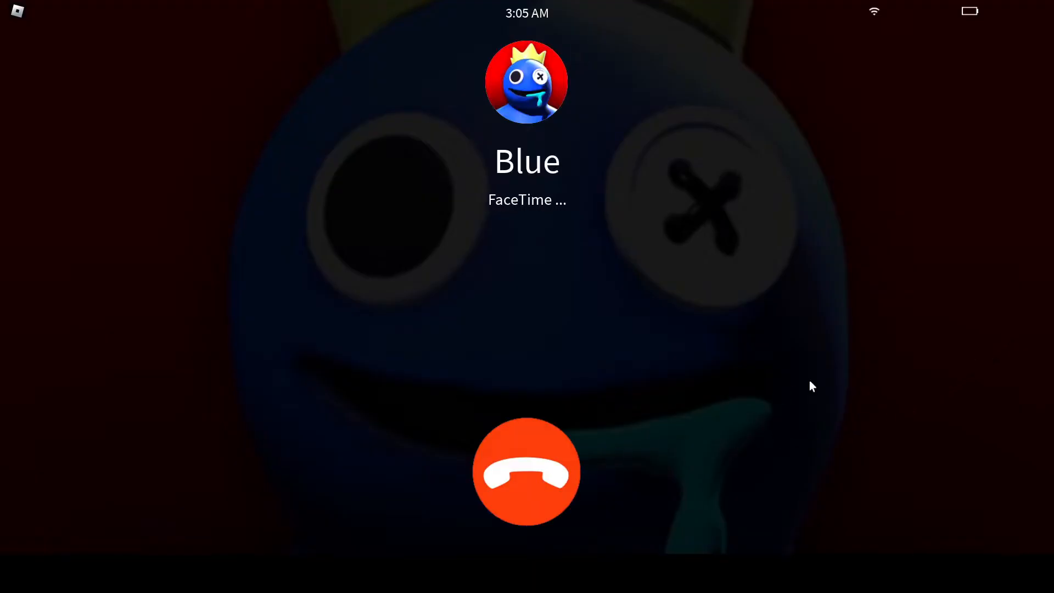
left_click(527, 472)
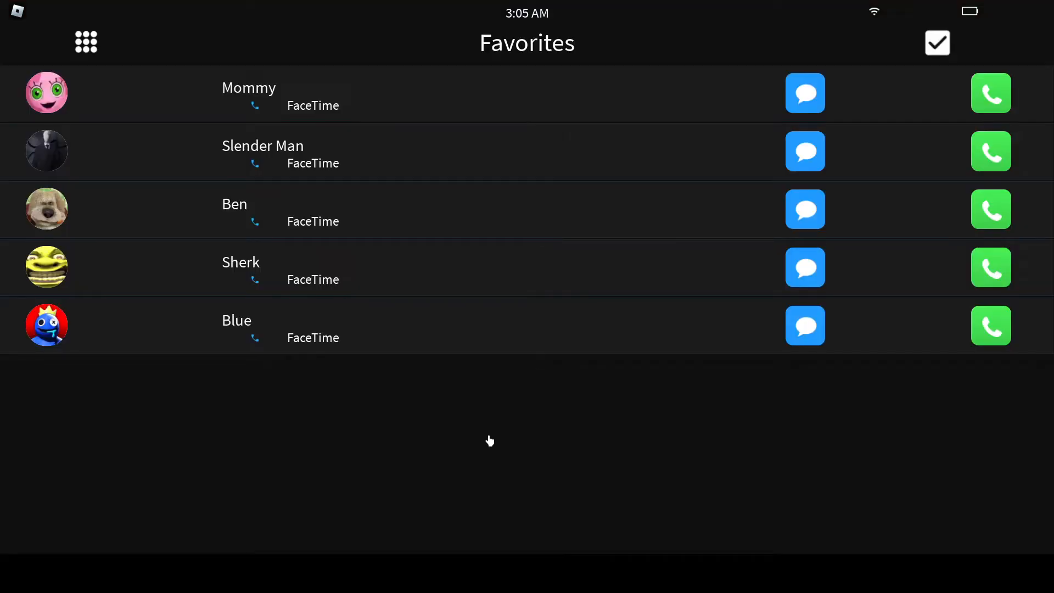
left_click(805, 326)
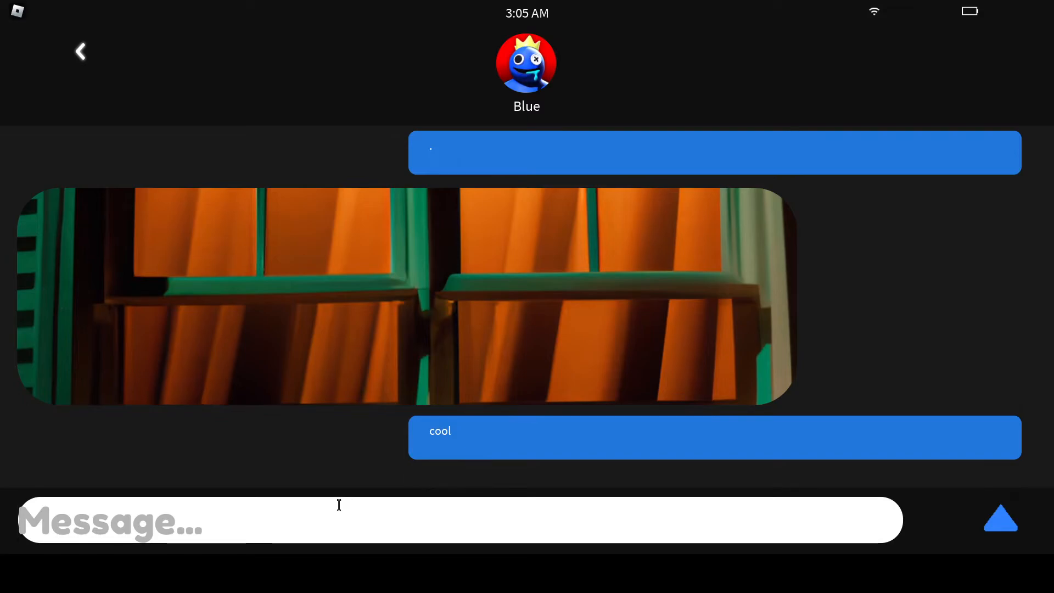
- Scroll through Blue's chat to review the conversation
scroll("down", 3)
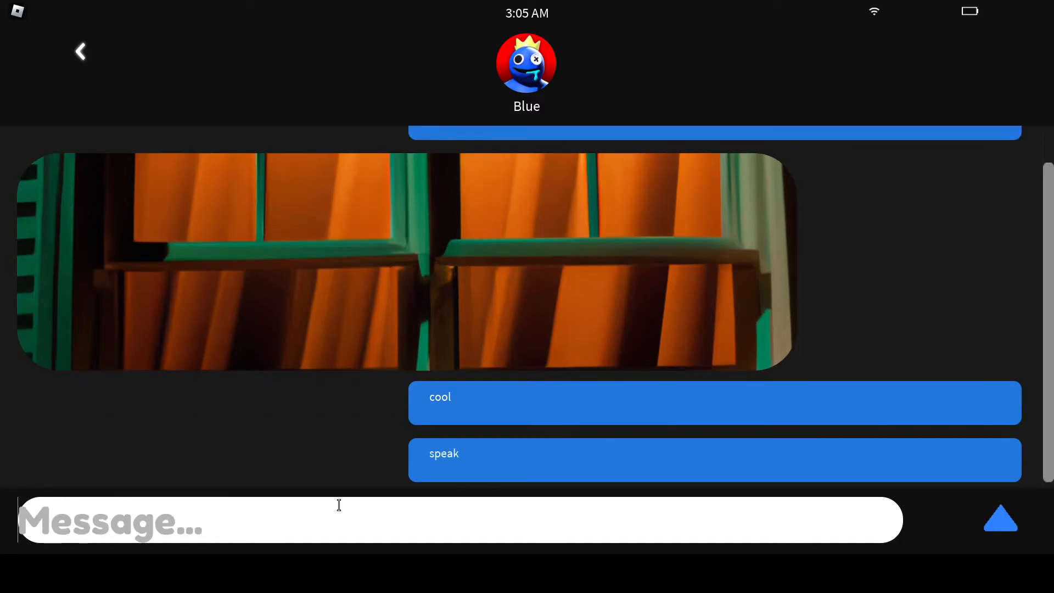
scroll("up", 3)
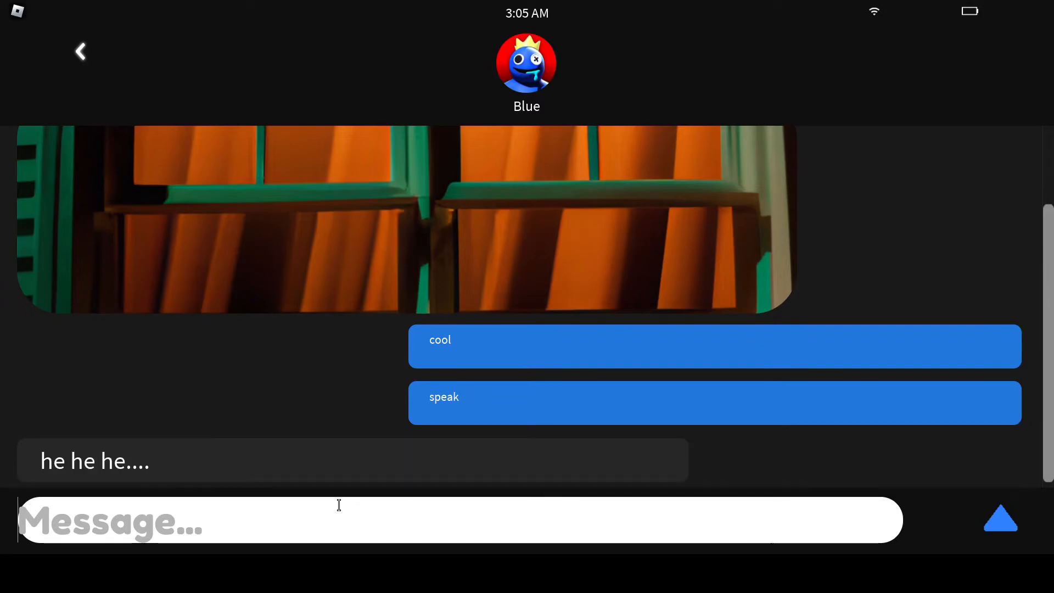
- Send the not-my-house reply and 'You arent at my house' to Blue
type("nn")
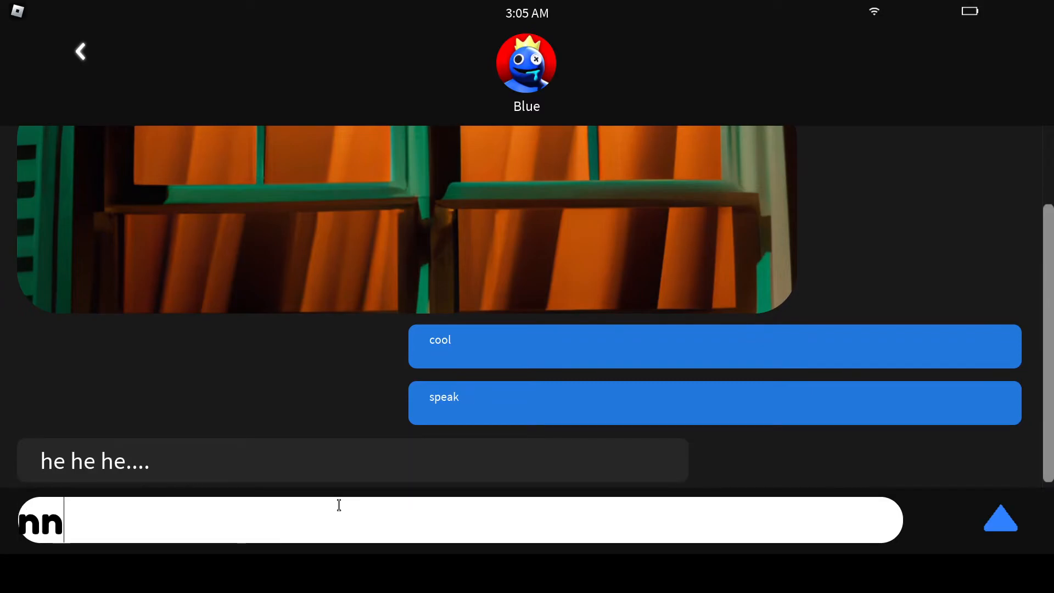
left_click(1000, 518)
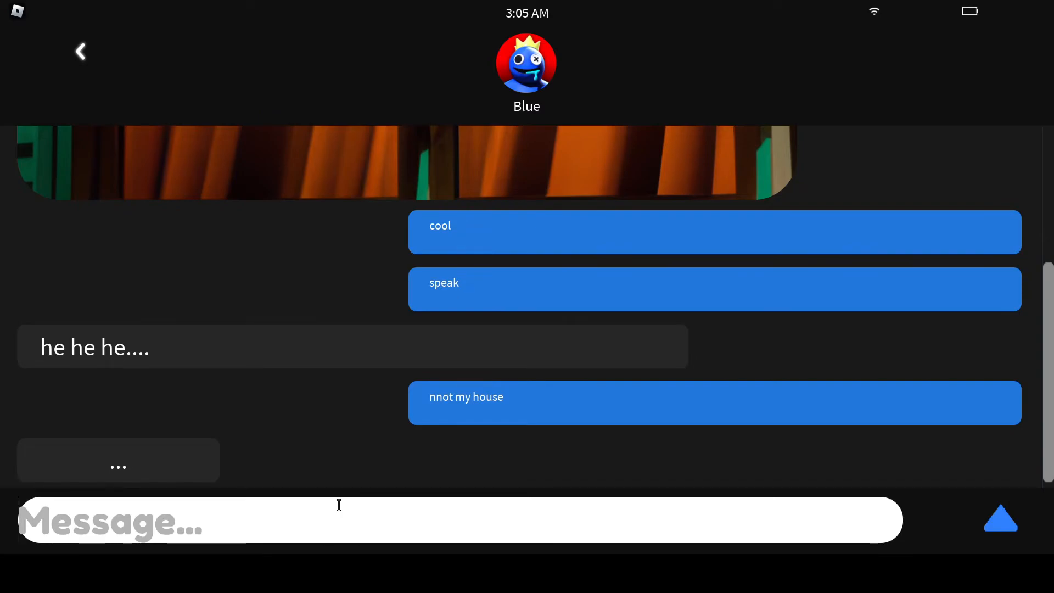
type("y")
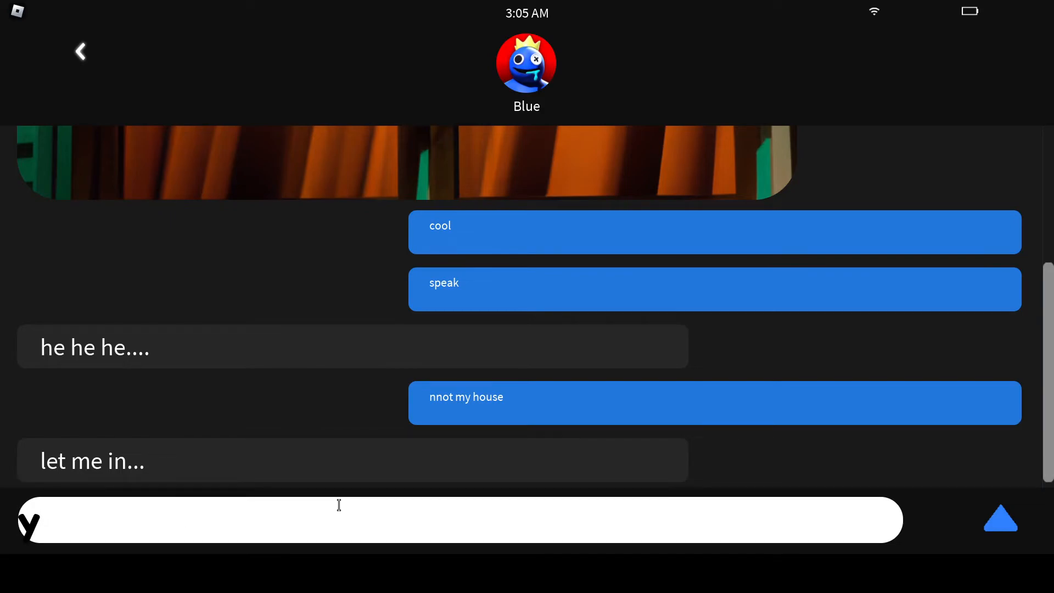
type("Y")
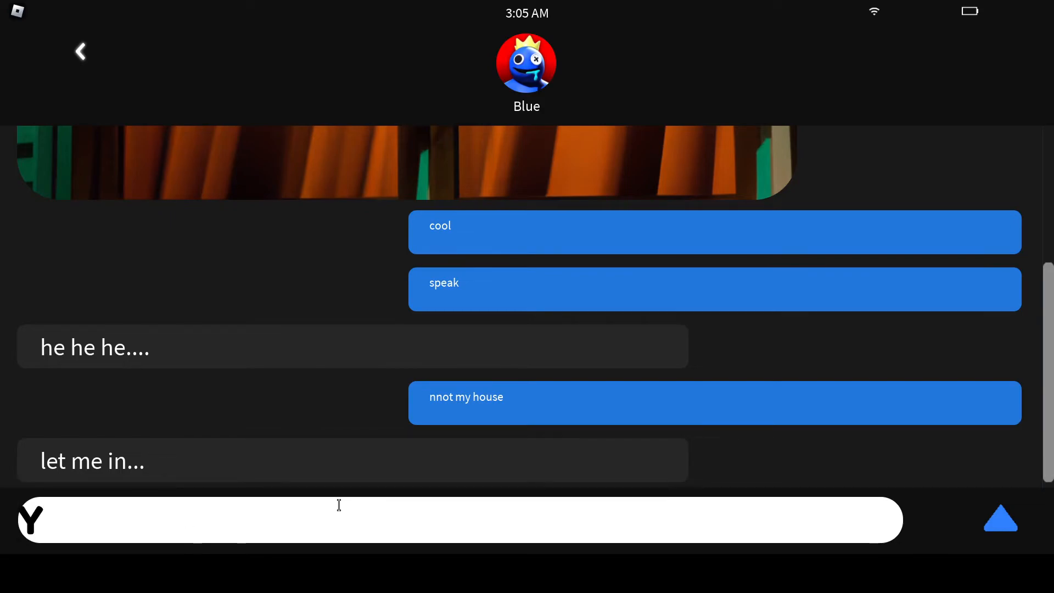
type("You arent a")
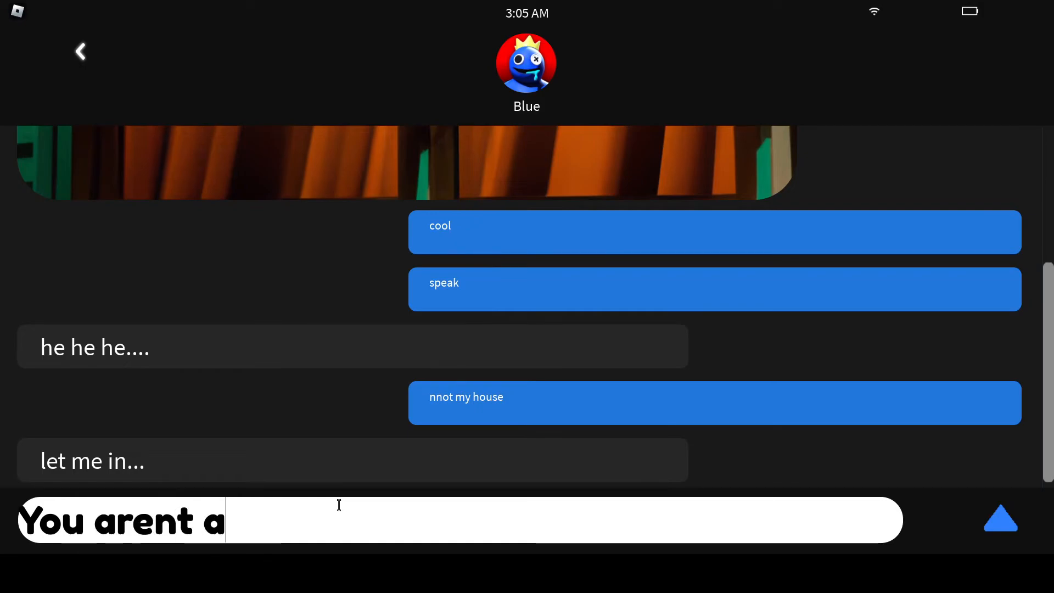
type("t my house")
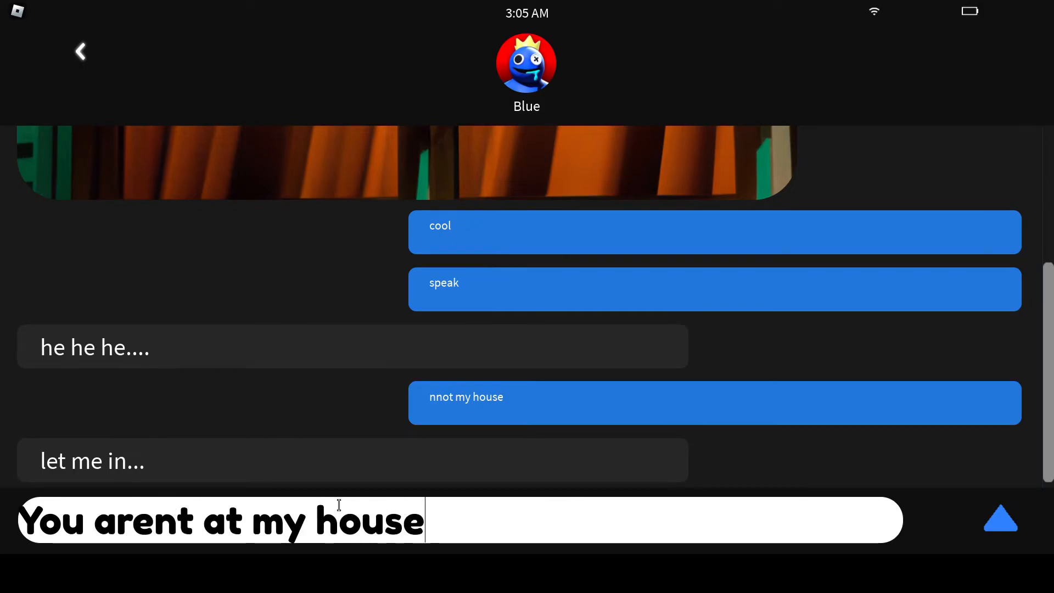
left_click(1001, 519)
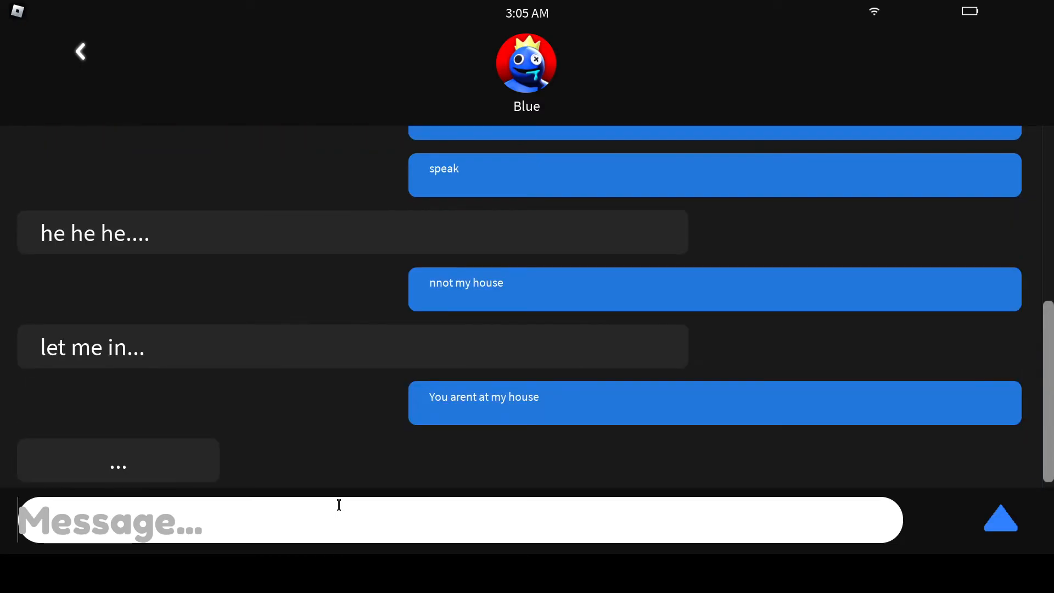
- Send 'i know what my house looks like thats not it'
type("i know")
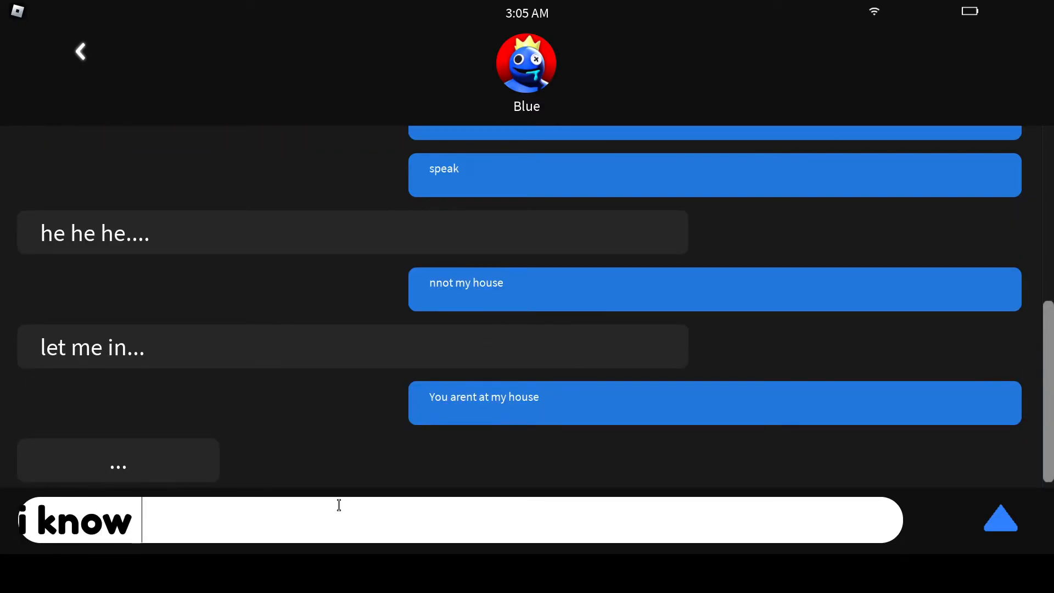
type("what my")
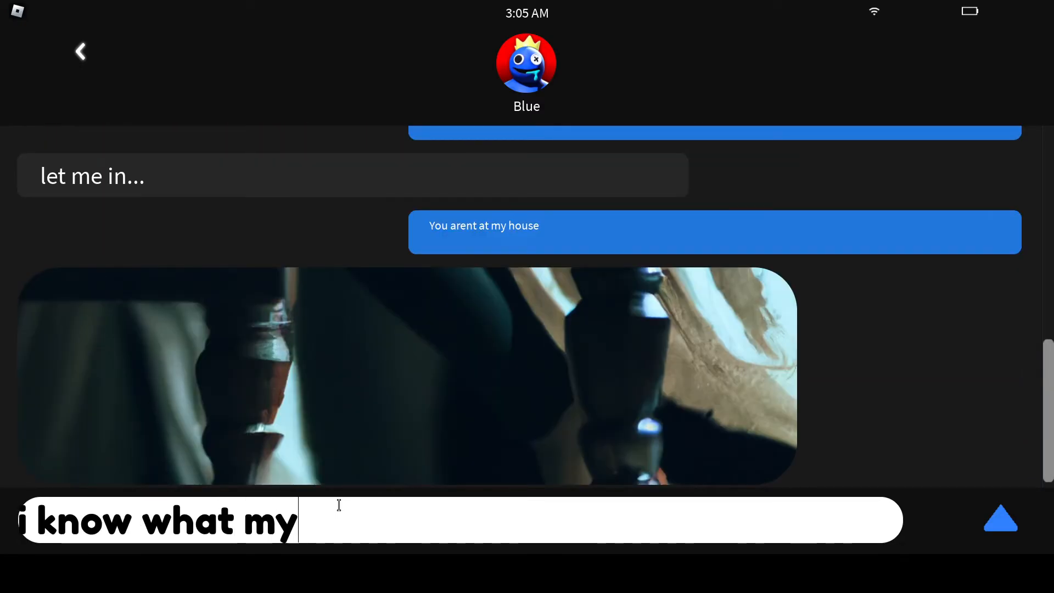
type("house")
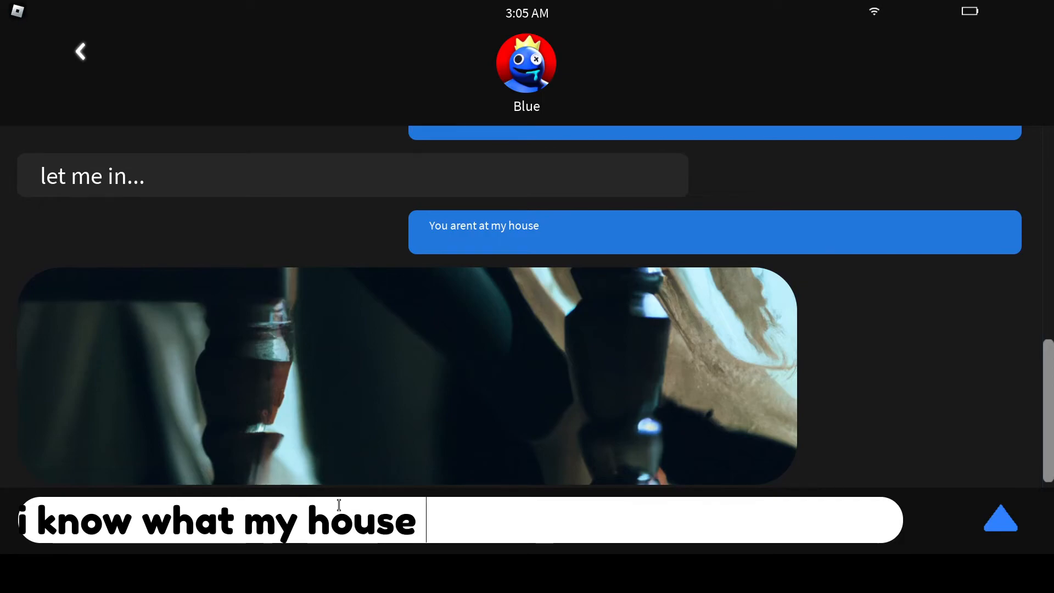
type("looks like")
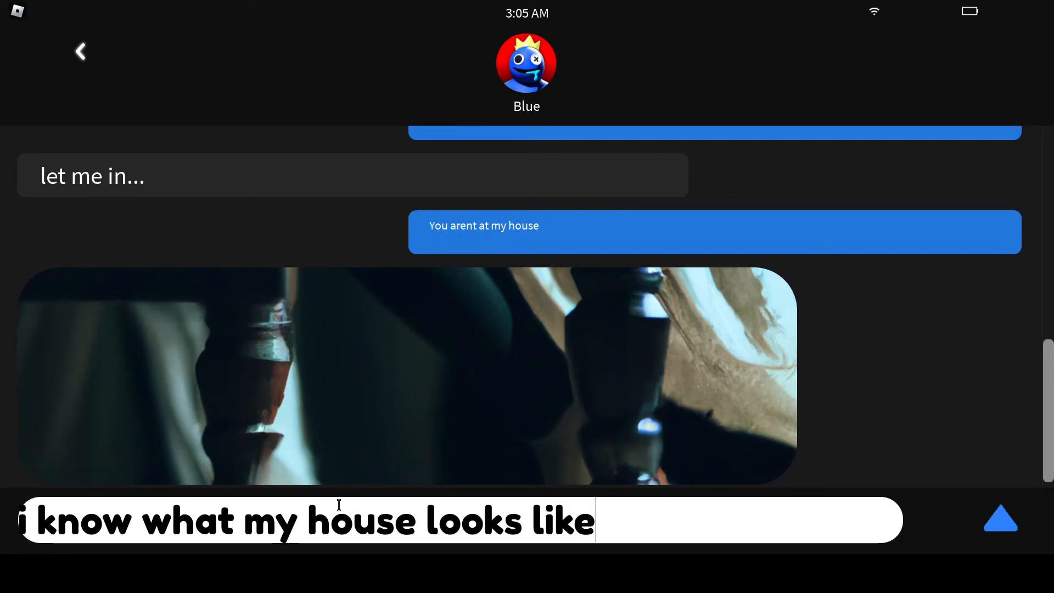
type("thats no")
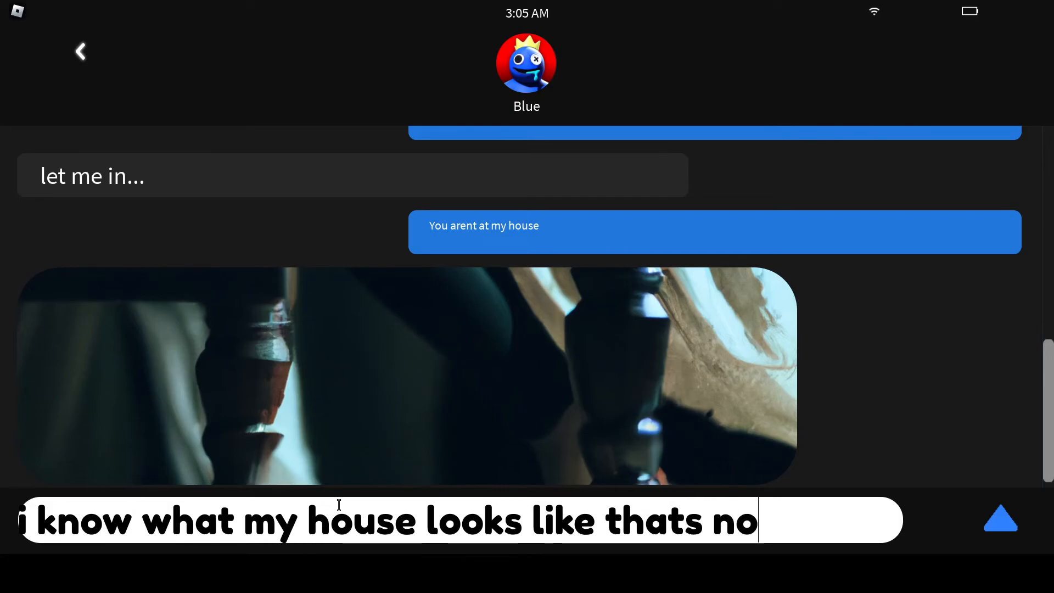
left_click(999, 518)
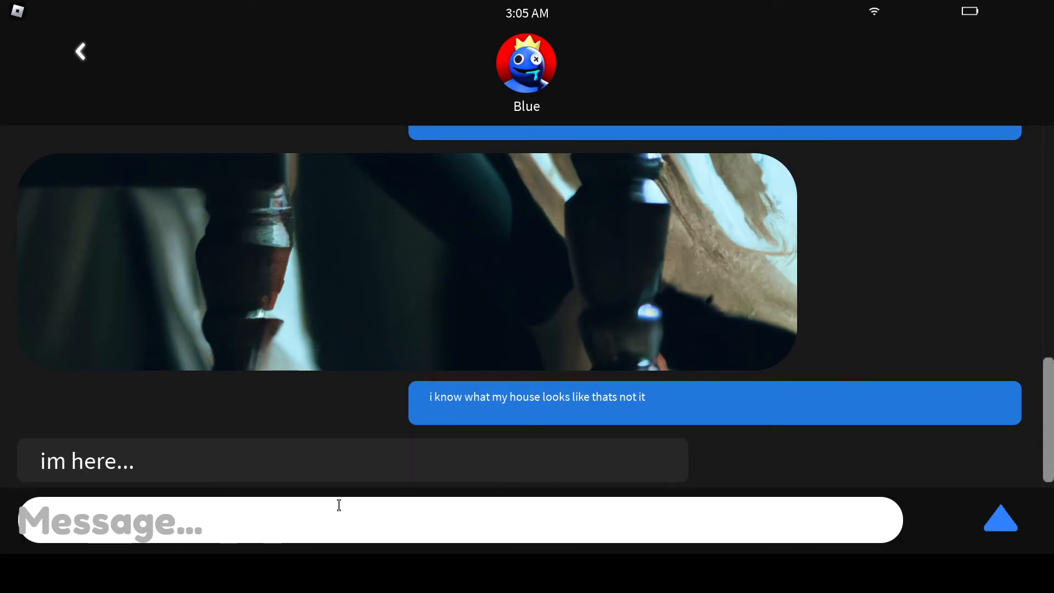
- Answer Blue's 'im here...' with 'ok'
type("ok")
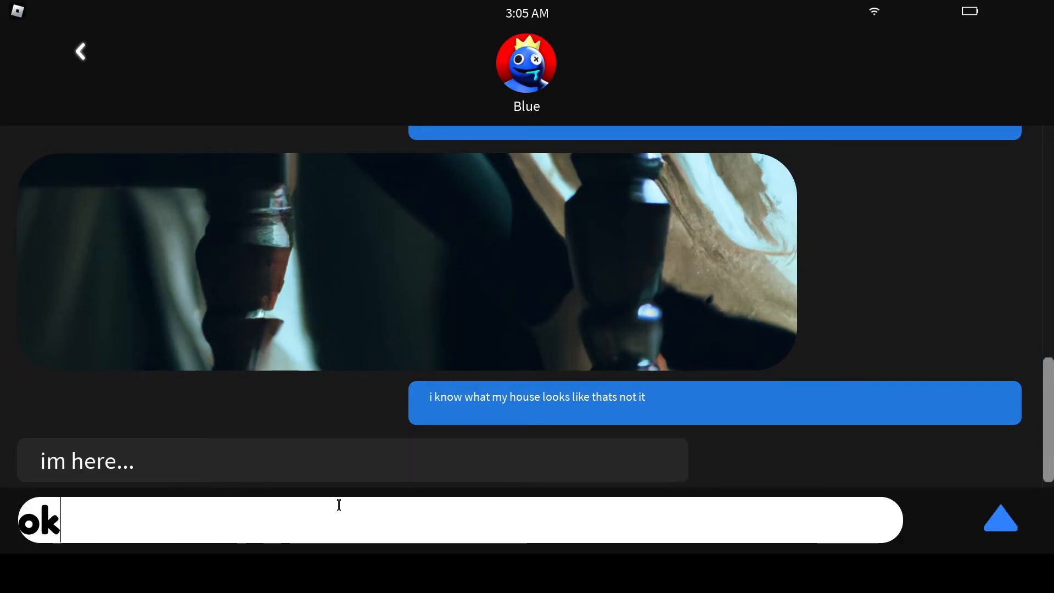
left_click(999, 518)
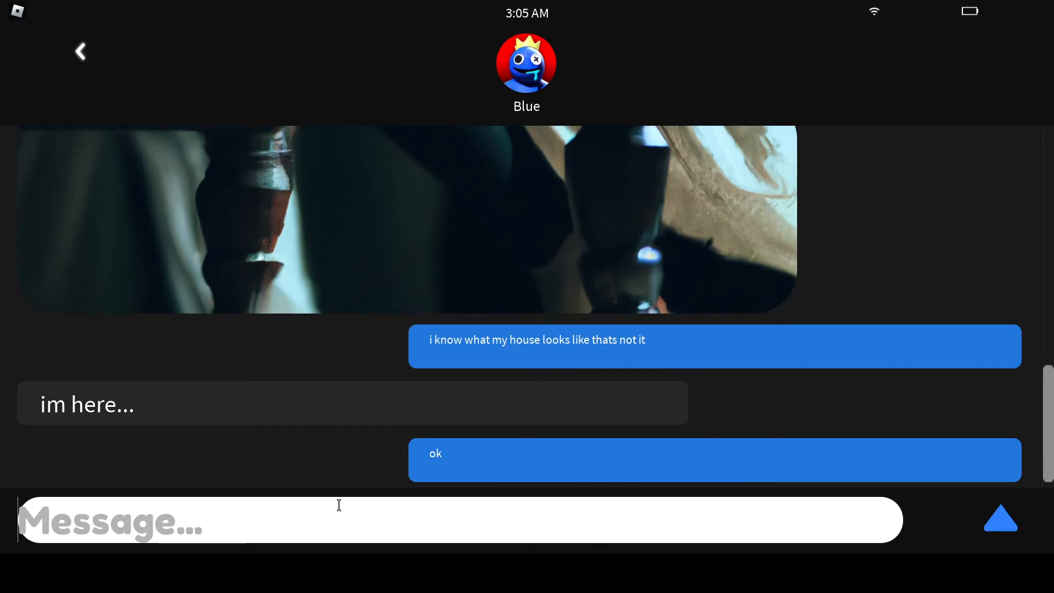
scroll("up", 3)
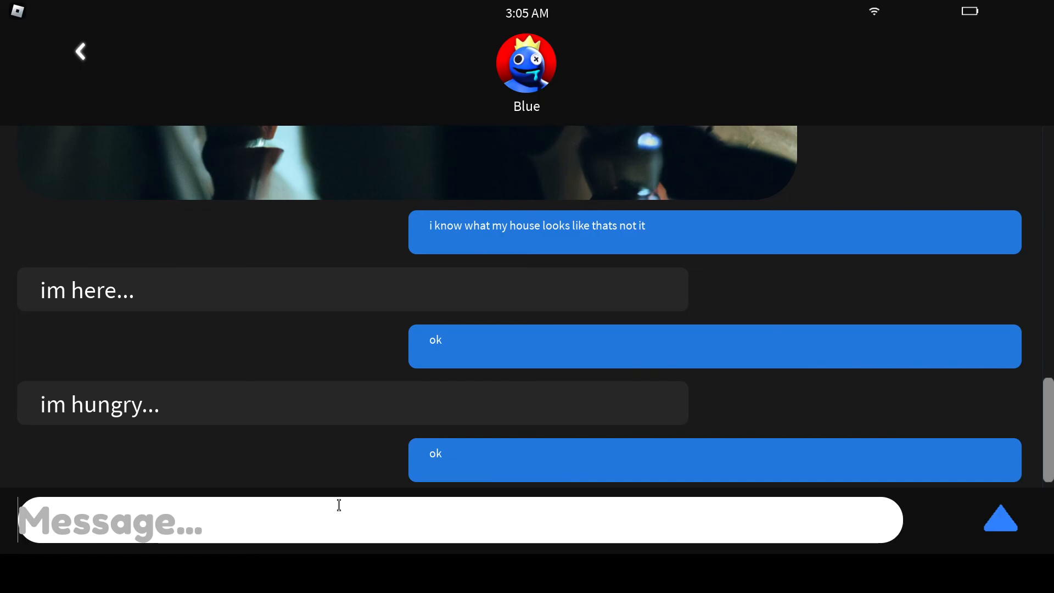
mouse_move(65, 48)
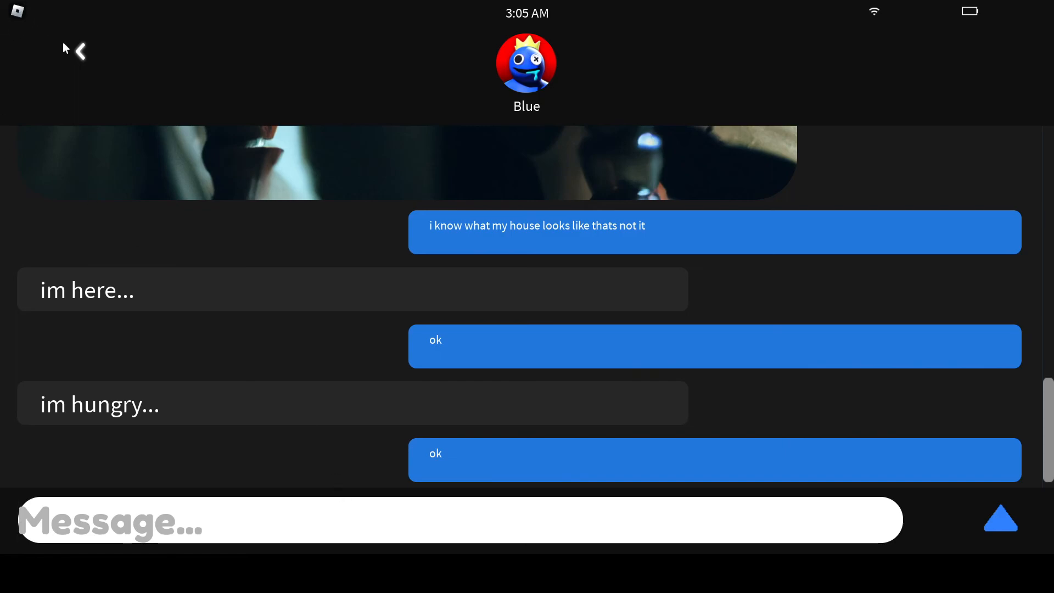
- Leave Blue's chat via the back arrow, landing on the code-entry screen
left_click(80, 51)
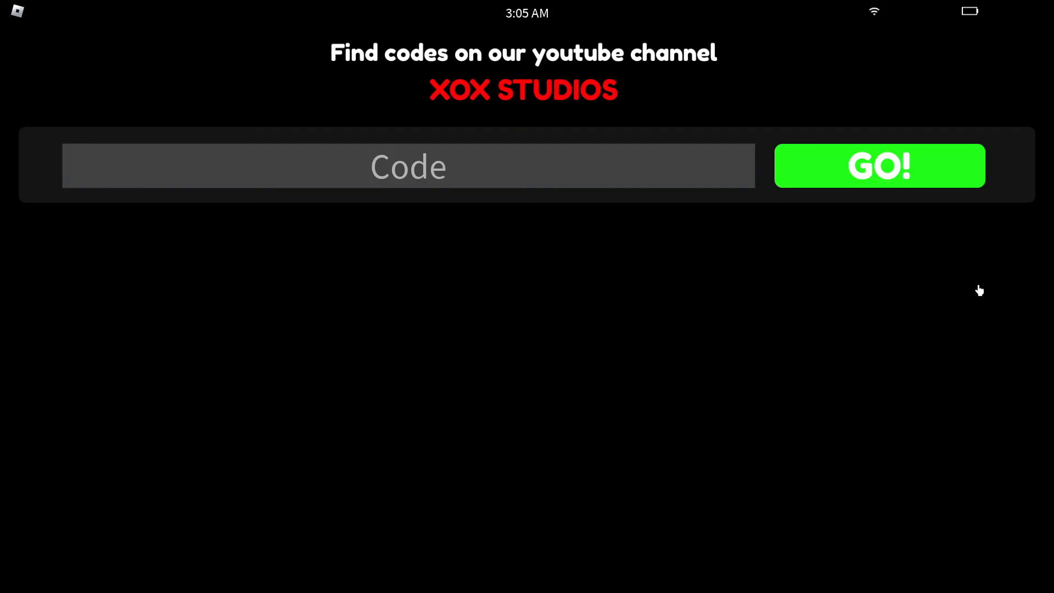
mouse_move(92, 101)
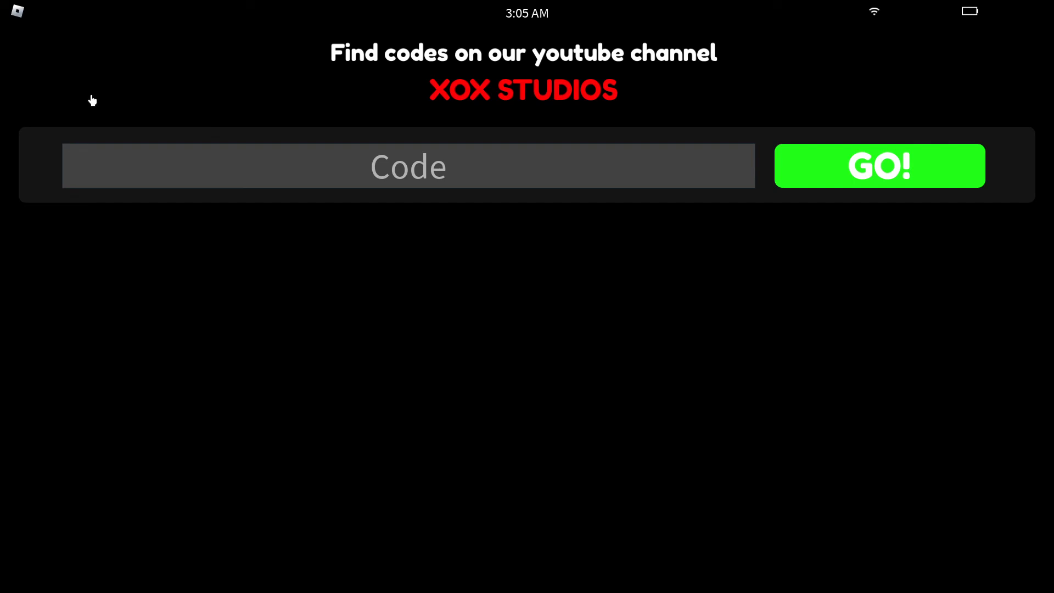
mouse_move(552, 222)
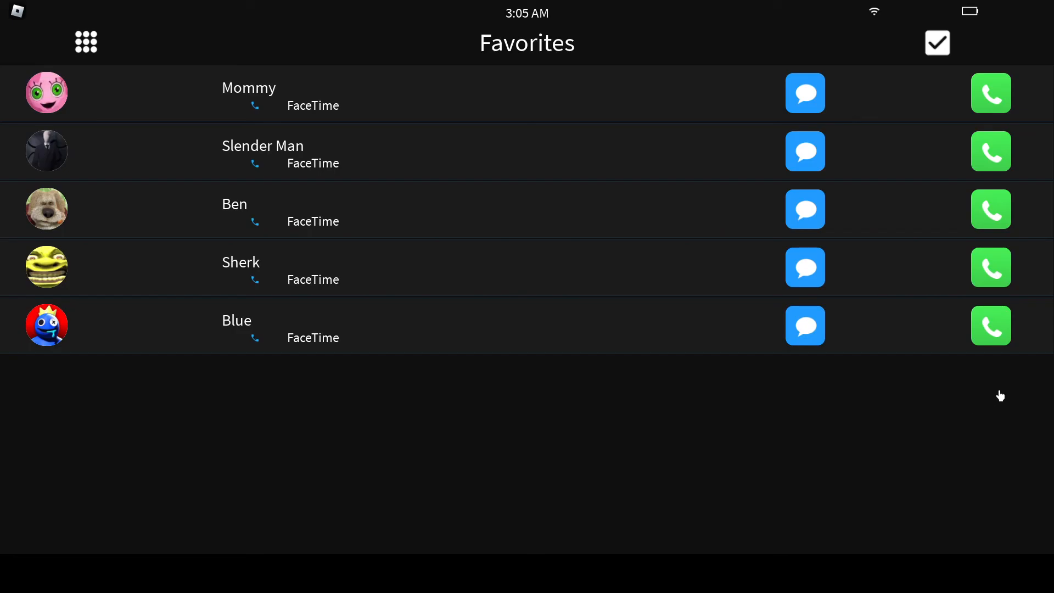
left_click(937, 43)
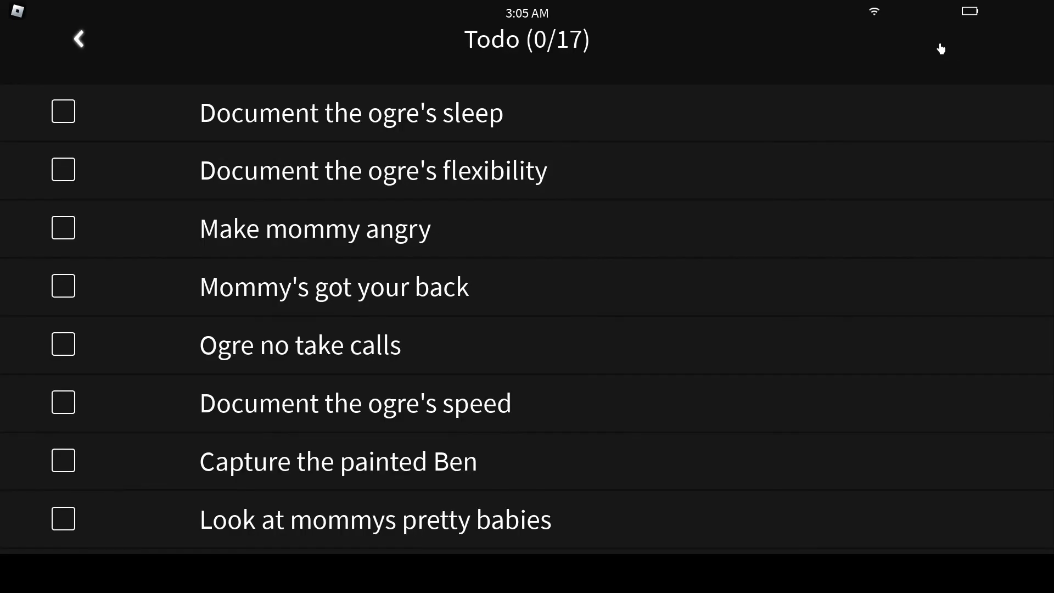
mouse_move(72, 120)
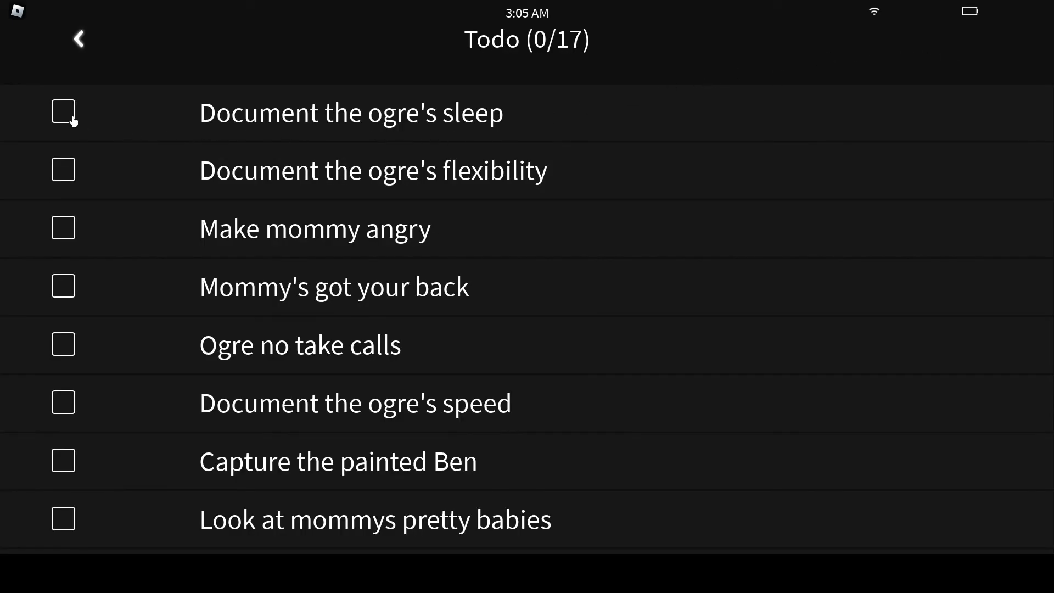
left_click(78, 39)
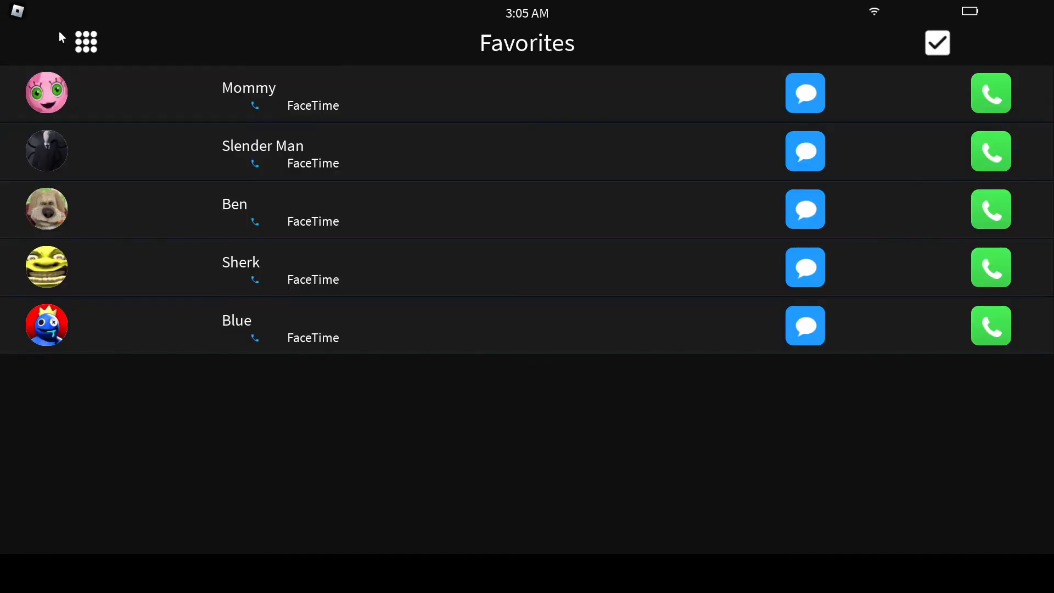
mouse_move(13, 17)
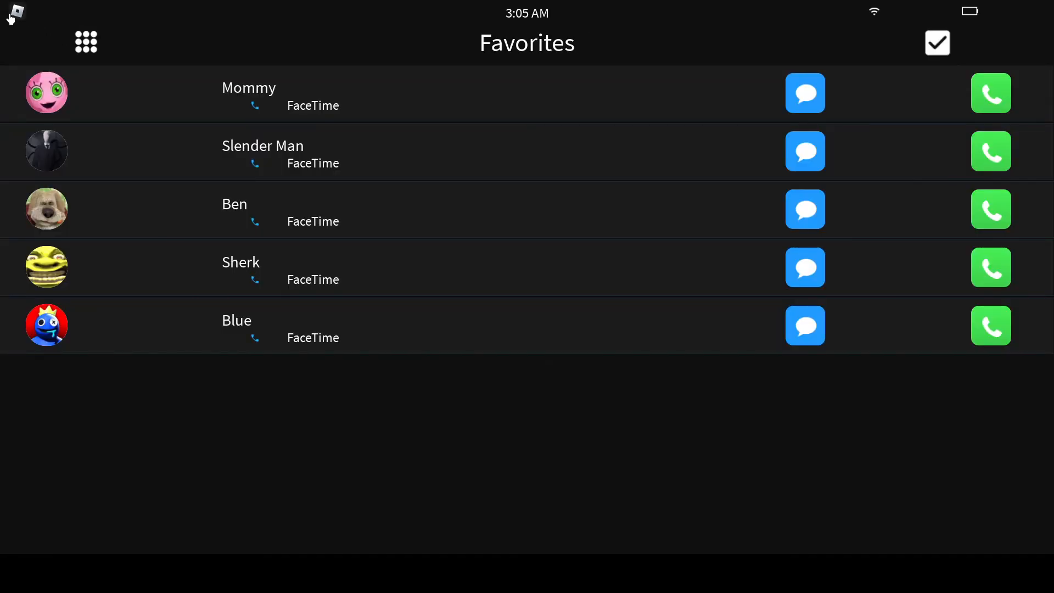